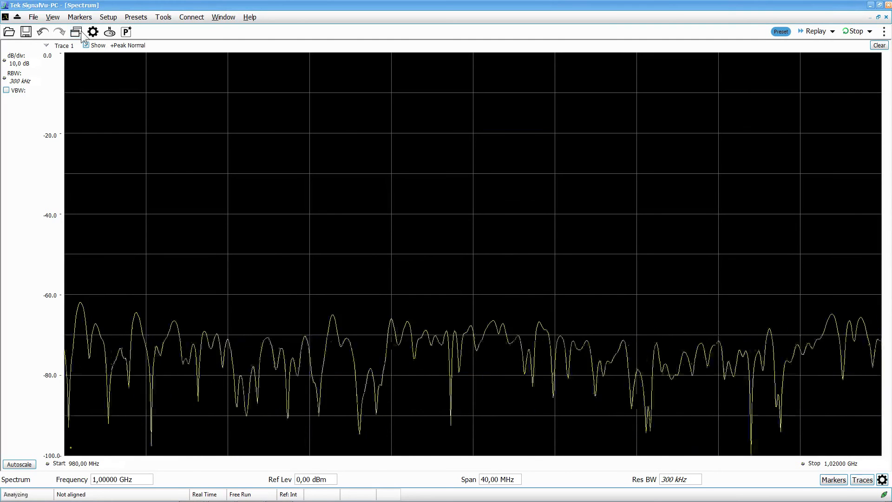
- Show only the DPX spectrum display in place of the default Spectrum view
click(75, 32)
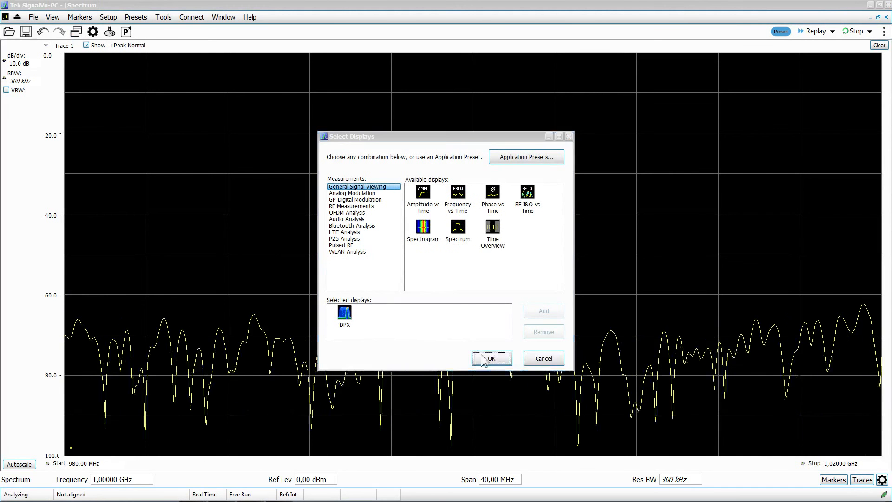
click(491, 358)
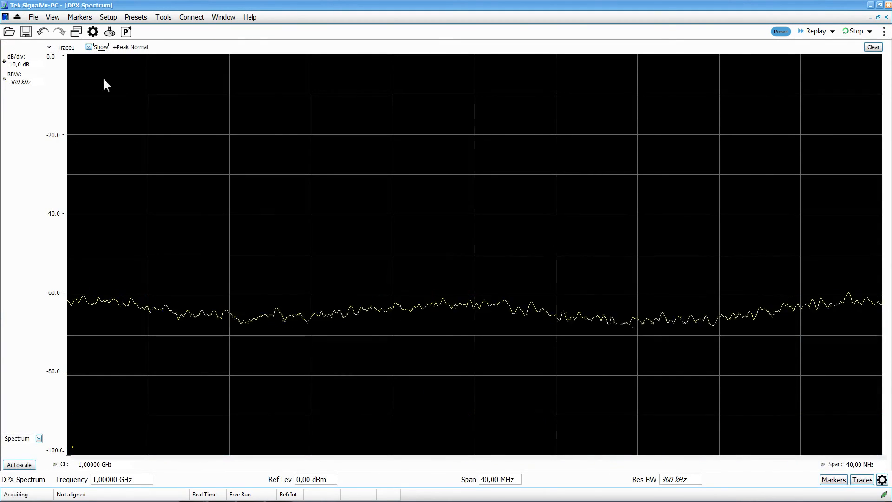
- Set the DPX step size to 40 MHz around 940 MHz and rescale the trace to fit
click(315, 478)
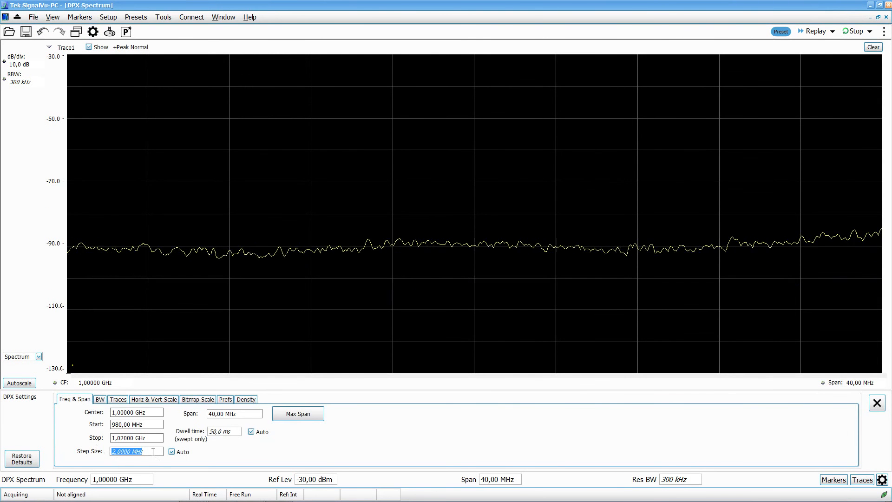
text(40,0000 MHz)
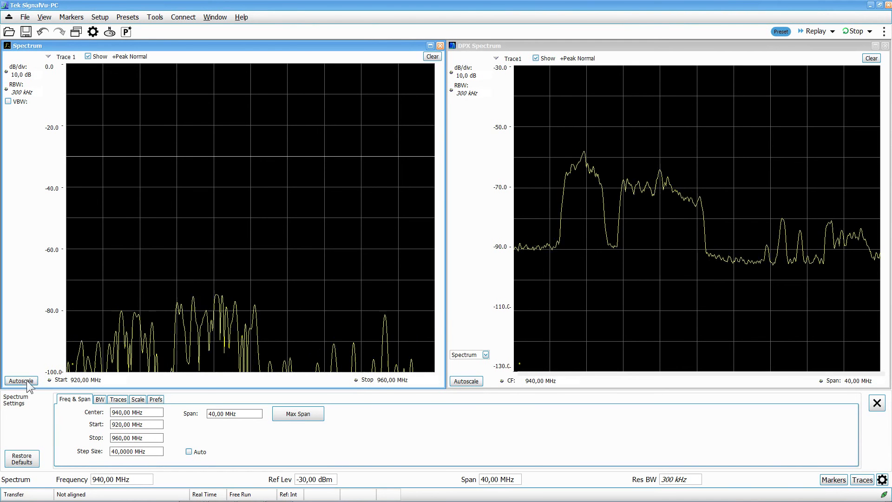
click(20, 381)
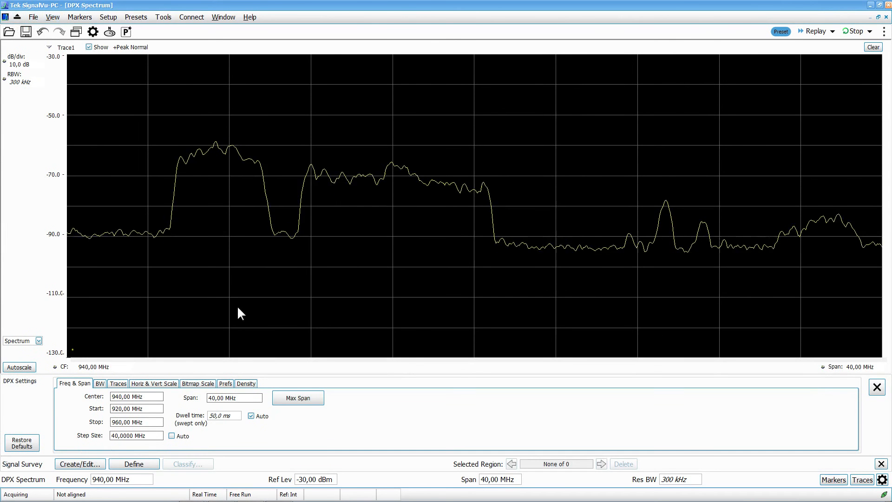
- Add two survey regions over the signals near 927 MHz and 936 MHz in the Signal Survey Editor
click(80, 463)
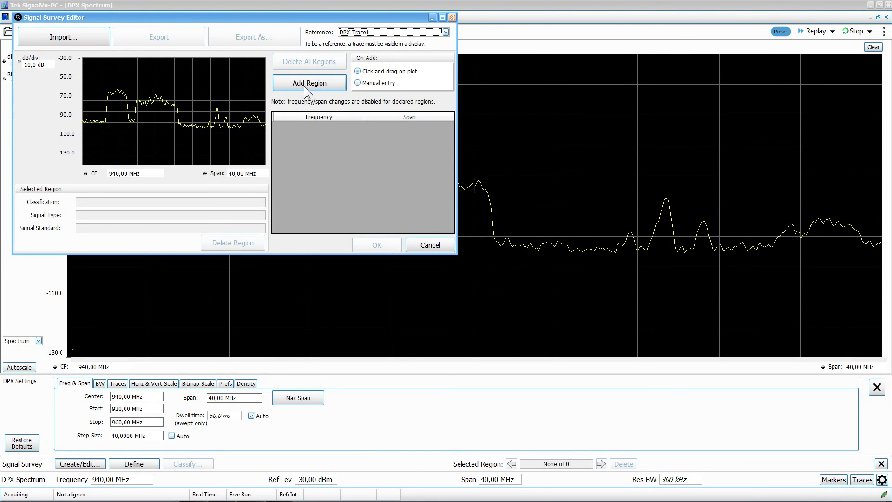
click(308, 82)
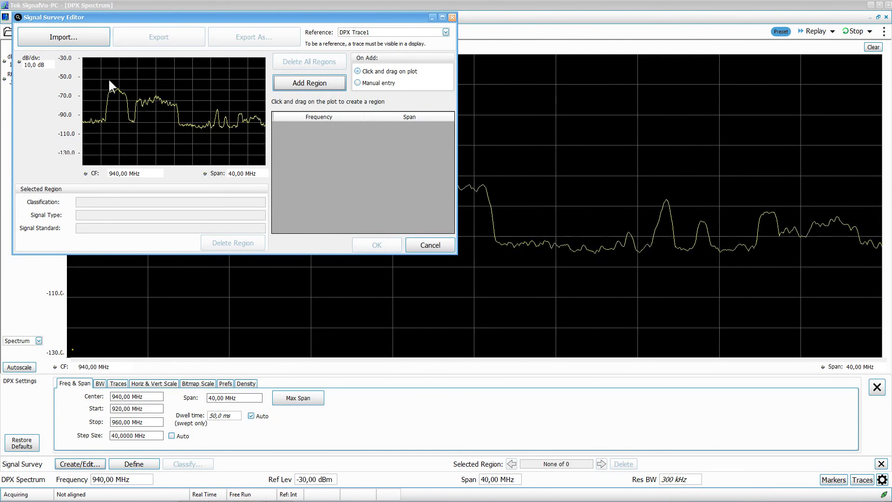
drag(105, 69, 131, 152)
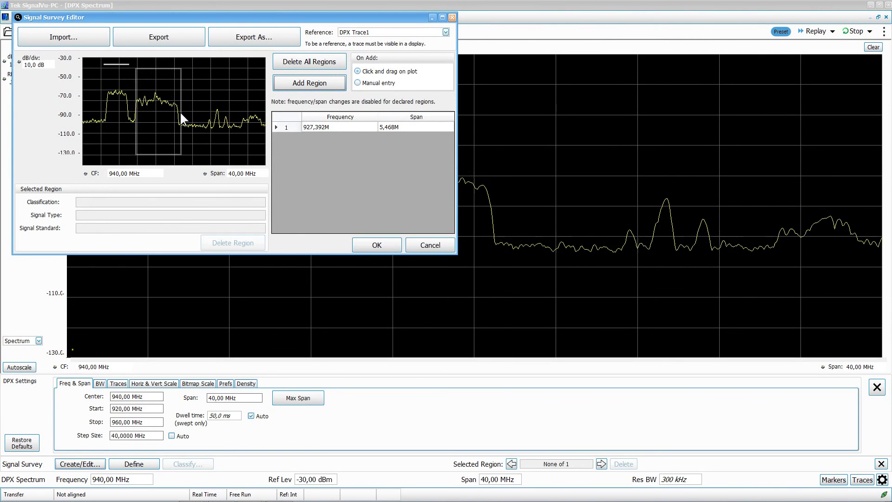
drag(144, 67, 177, 150)
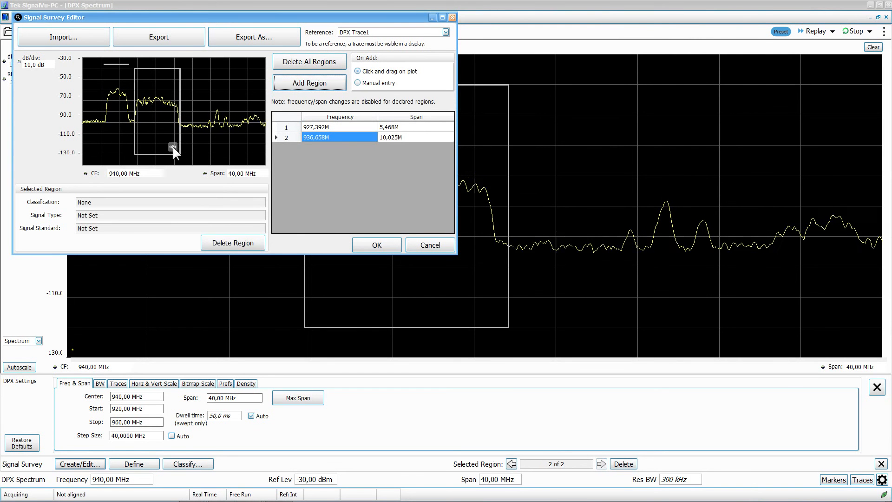
click(375, 244)
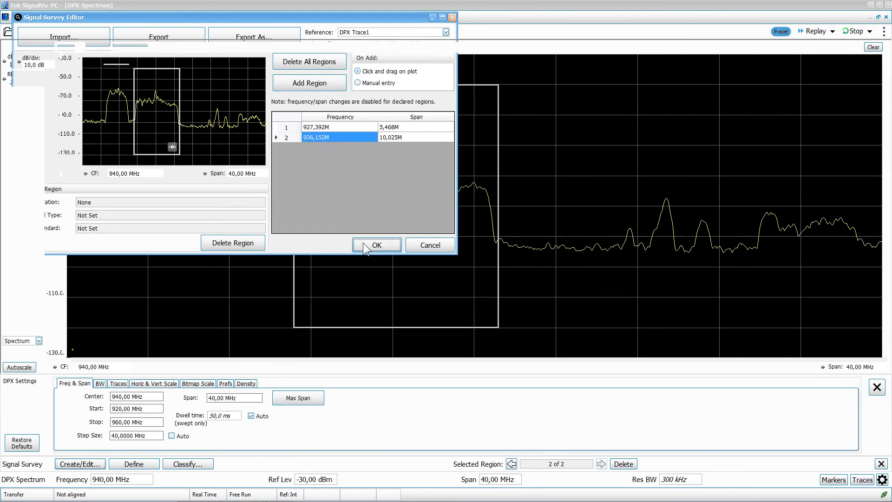
click(375, 244)
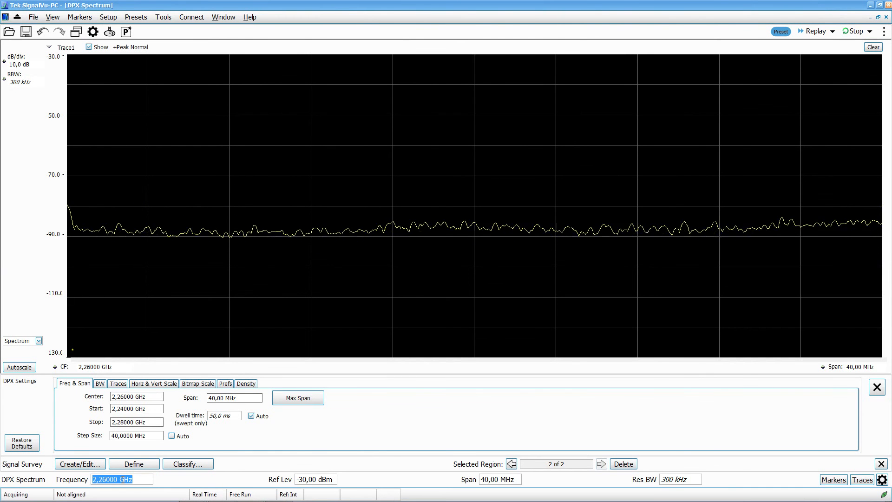
- Retune the DPX spectrum to 2,46 GHz and pan the centre frequency onto the peak
text(2,46000 GHz)
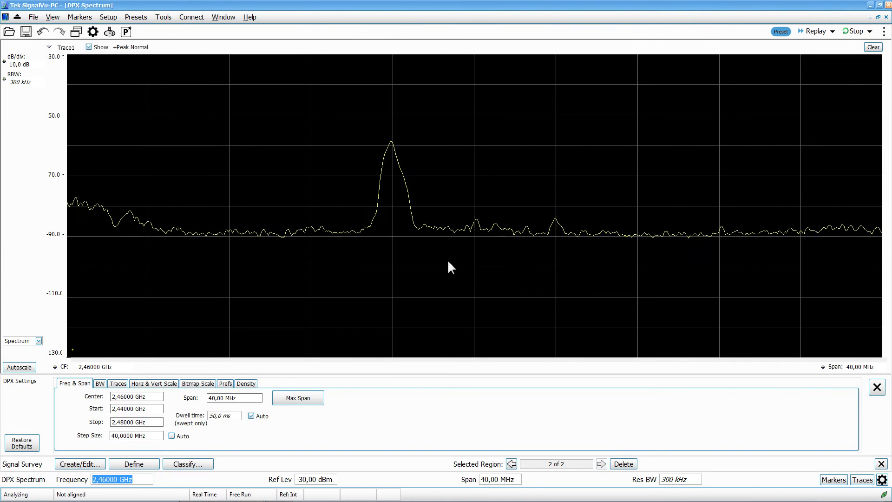
right_click(450, 267)
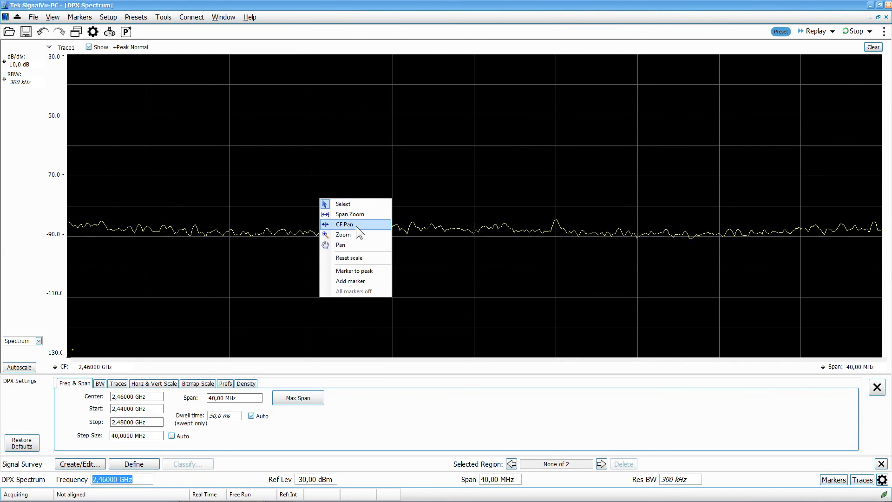
click(343, 224)
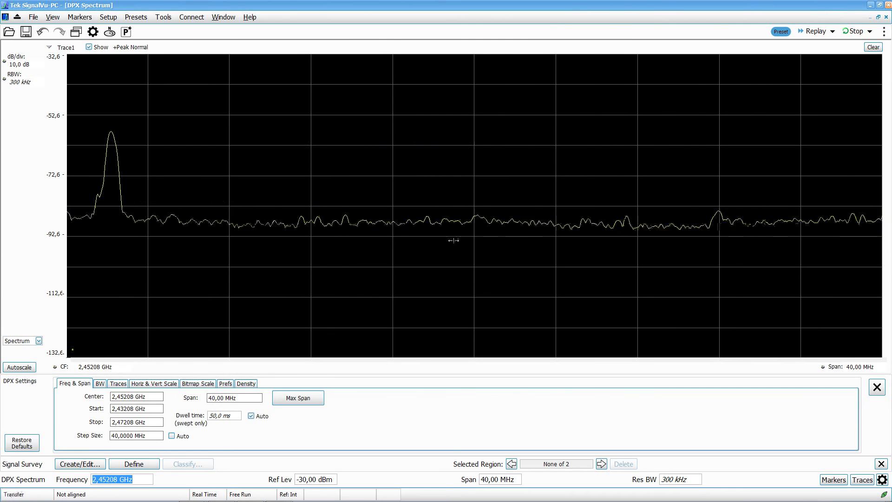
- Add a third survey region over the signal at 2,452 GHz
click(80, 464)
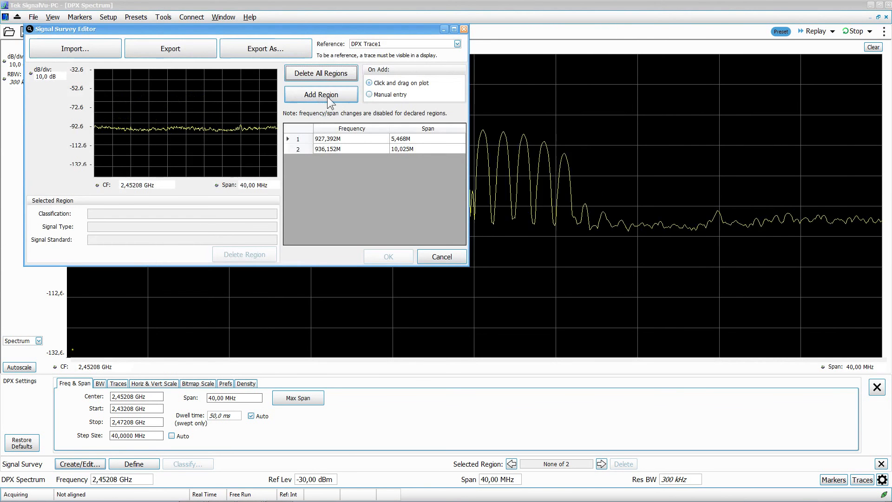
click(320, 94)
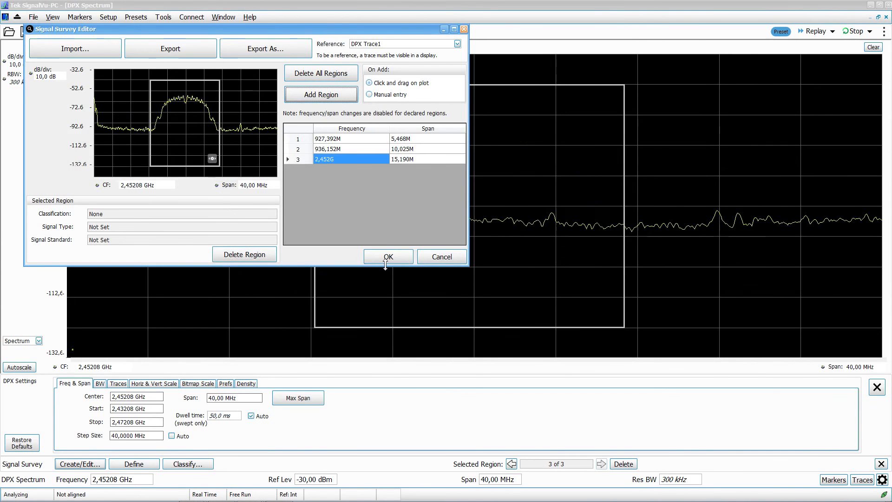
click(387, 256)
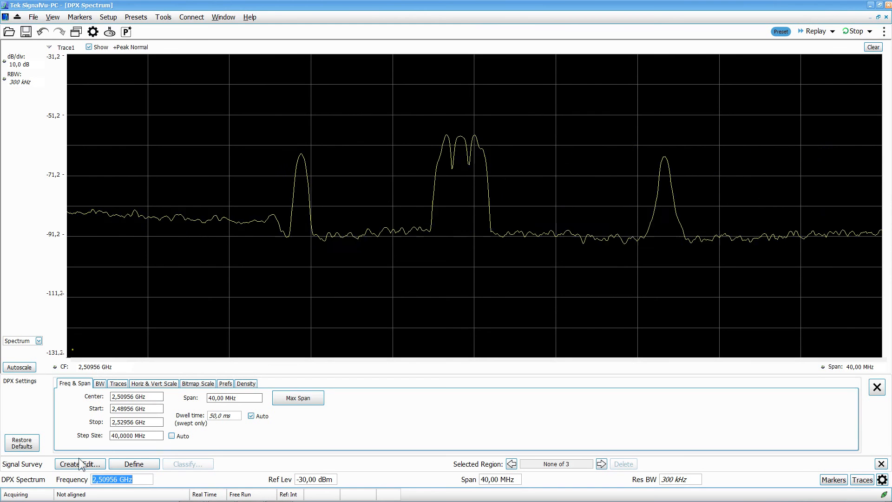
- Add a fourth survey region over the signal at 2,510 GHz
click(68, 464)
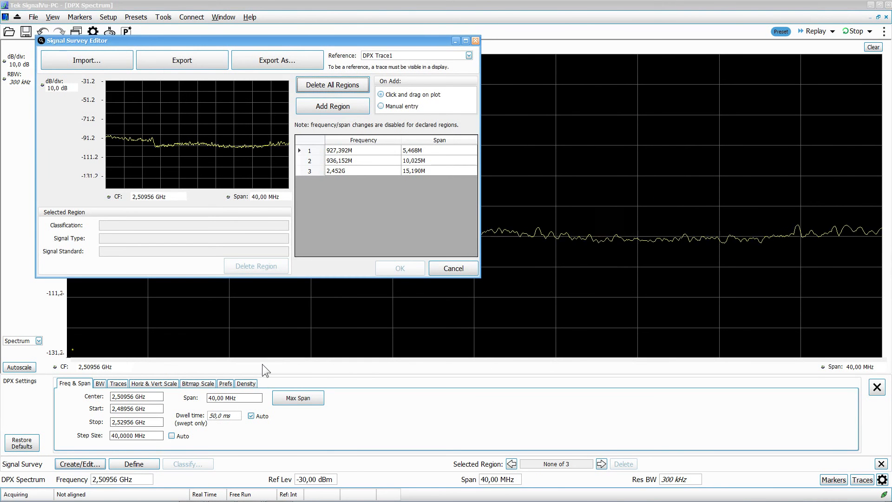
mouse_move(272, 239)
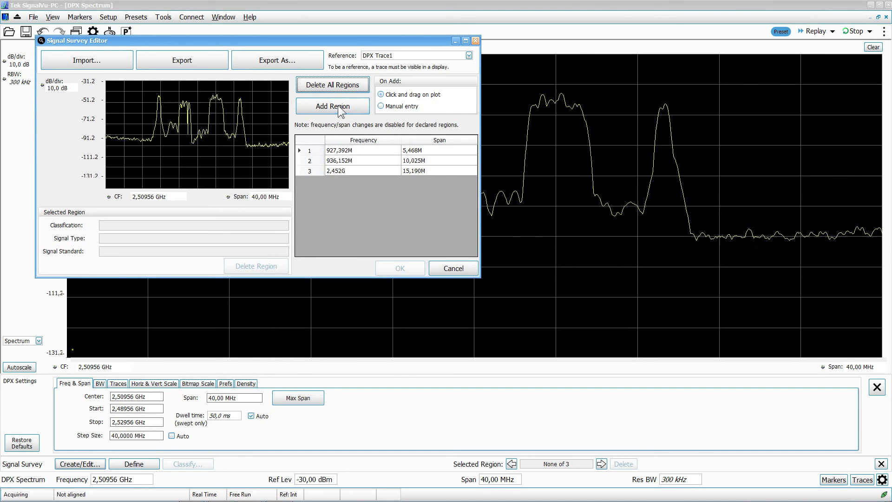
click(332, 106)
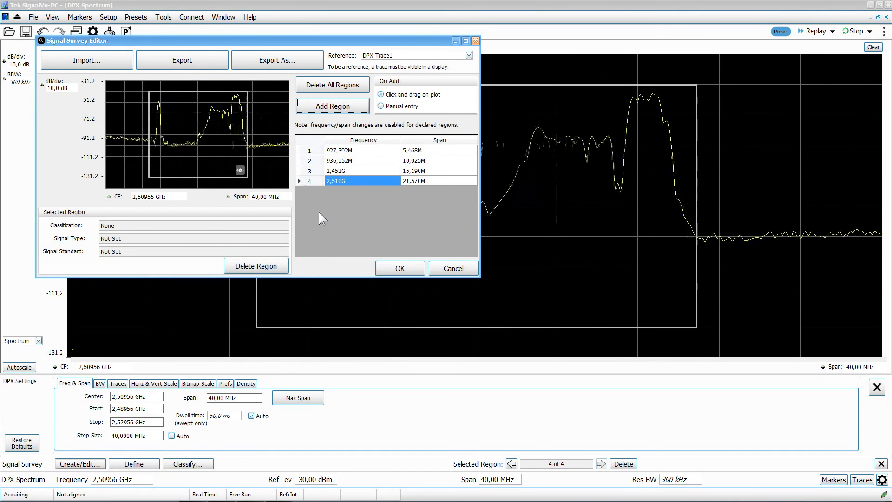
click(398, 267)
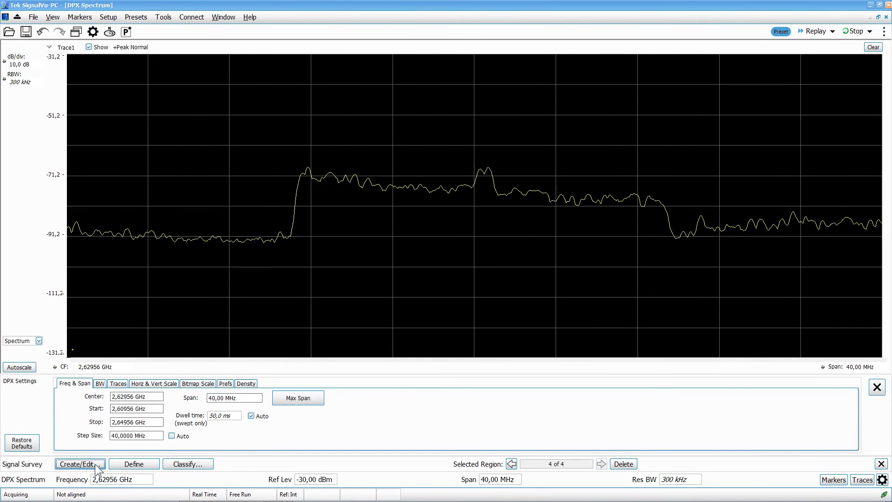
- Add a fifth survey region over the signal at 2,630 GHz
click(80, 463)
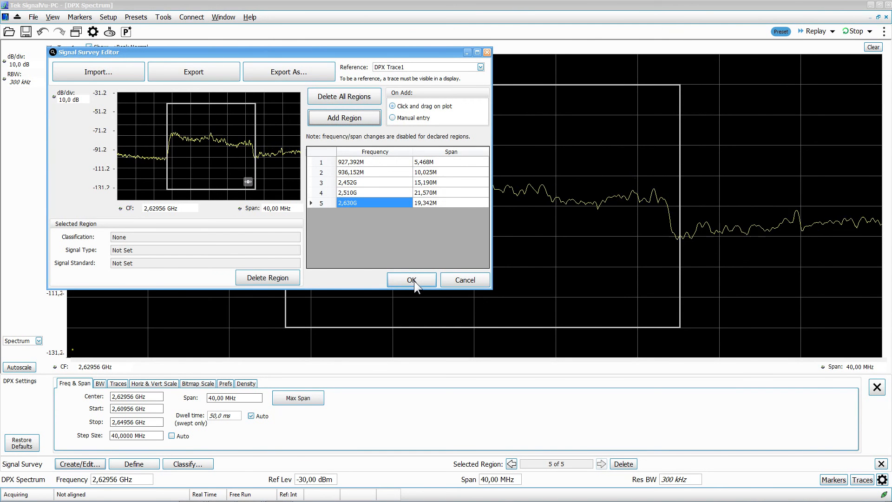
click(412, 279)
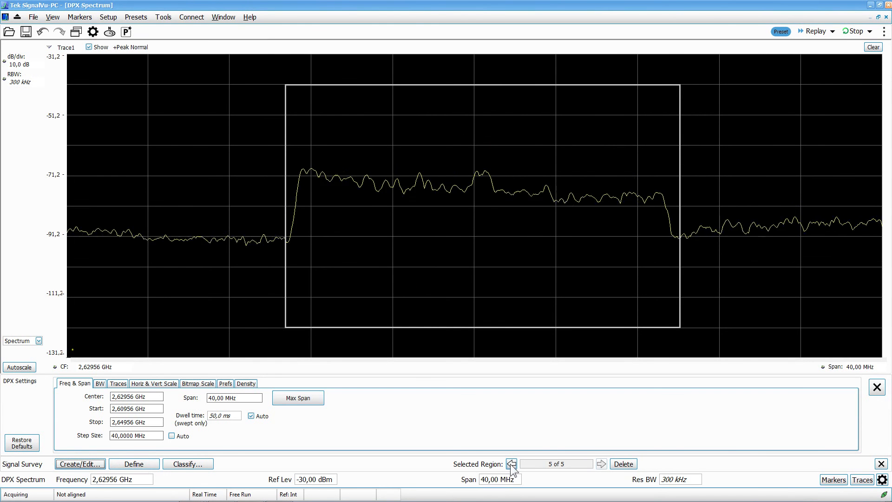
- Step the Selected Region control through the declared regions to the last one
click(510, 464)
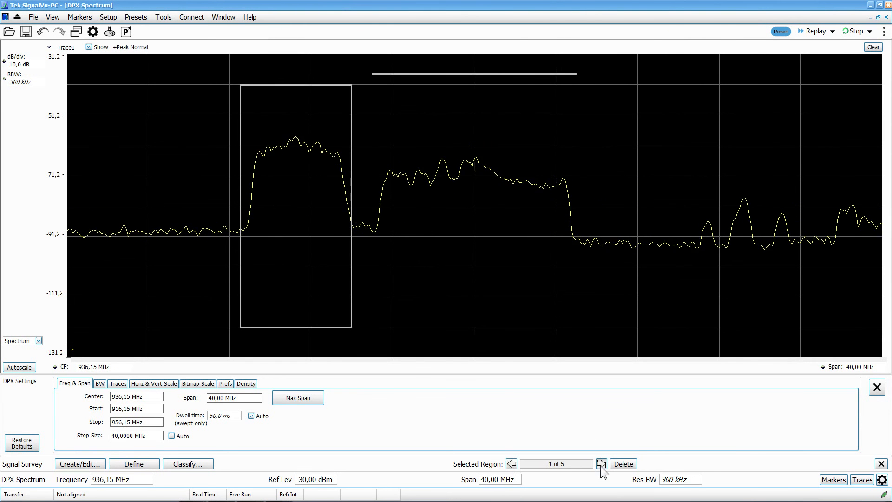
click(601, 463)
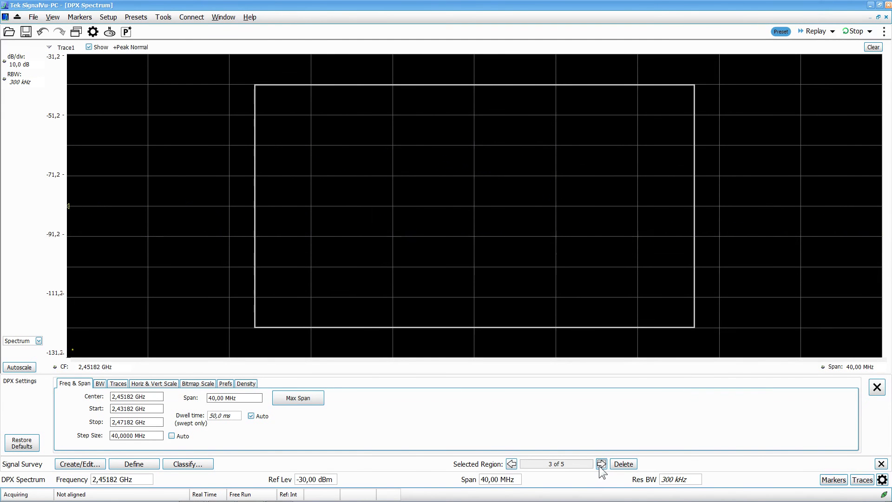
click(601, 464)
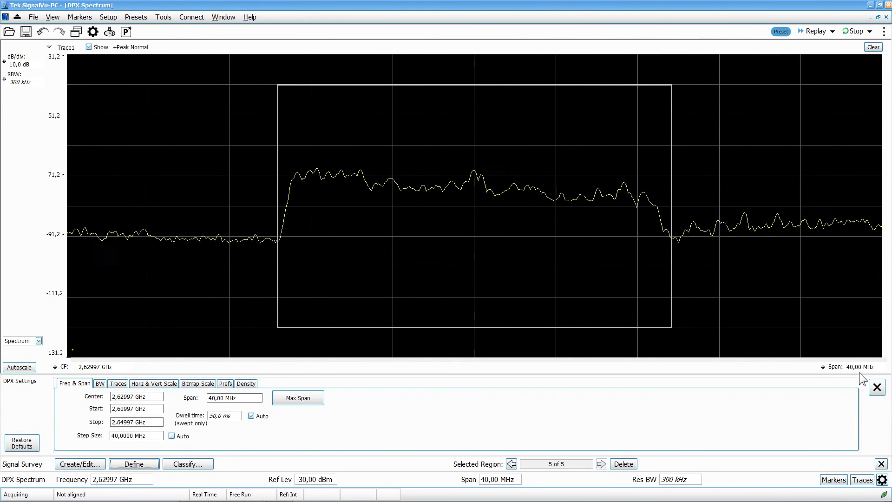
- Narrow the span through 2 GHz, 1 GHz and 500 MHz and reselect the 2.63 GHz region
text(2)
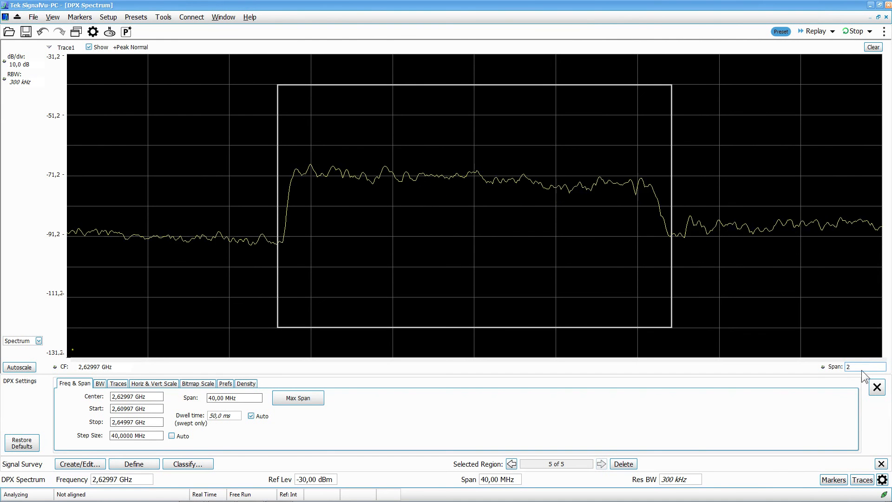
text(2,000 GHz)
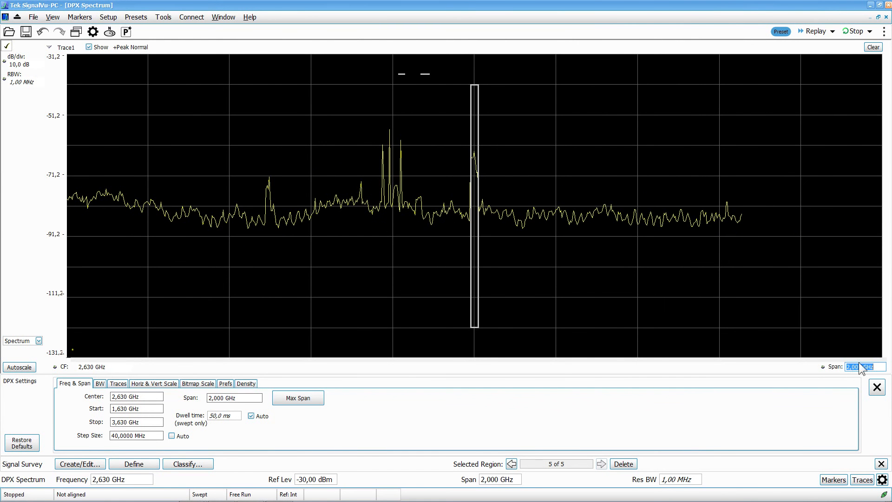
text(1,000 GHz)
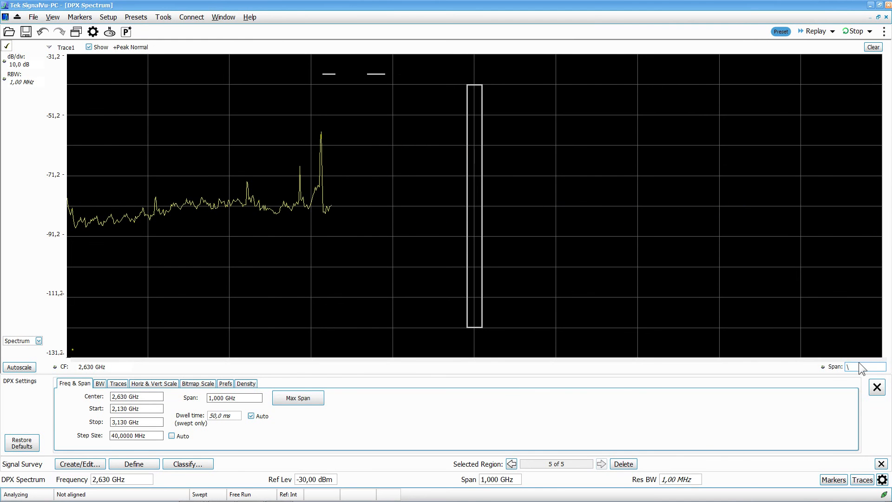
text(500 MHz)
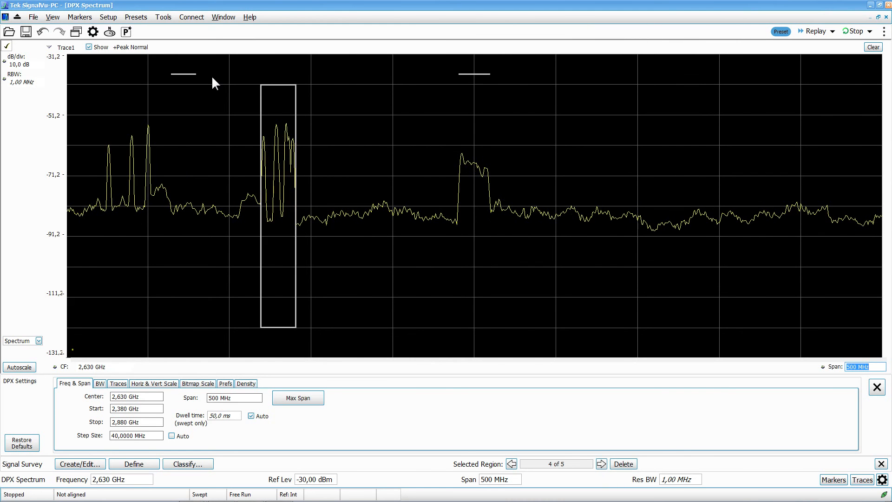
click(511, 462)
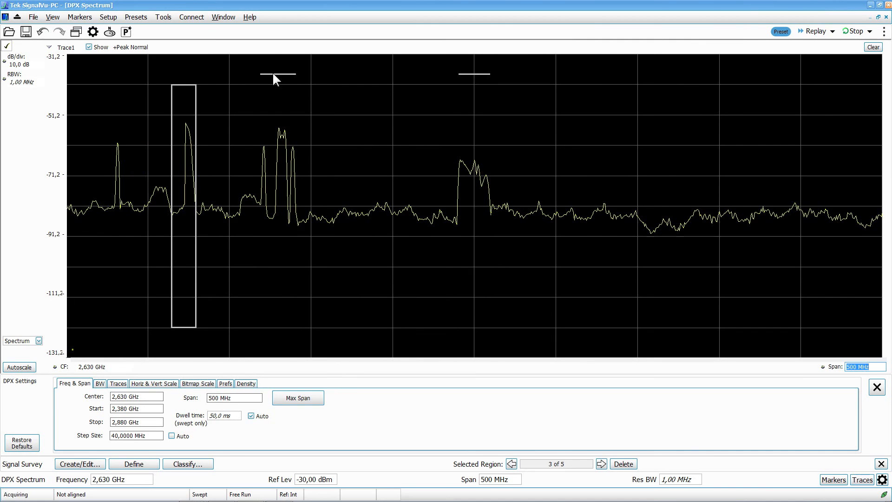
click(601, 464)
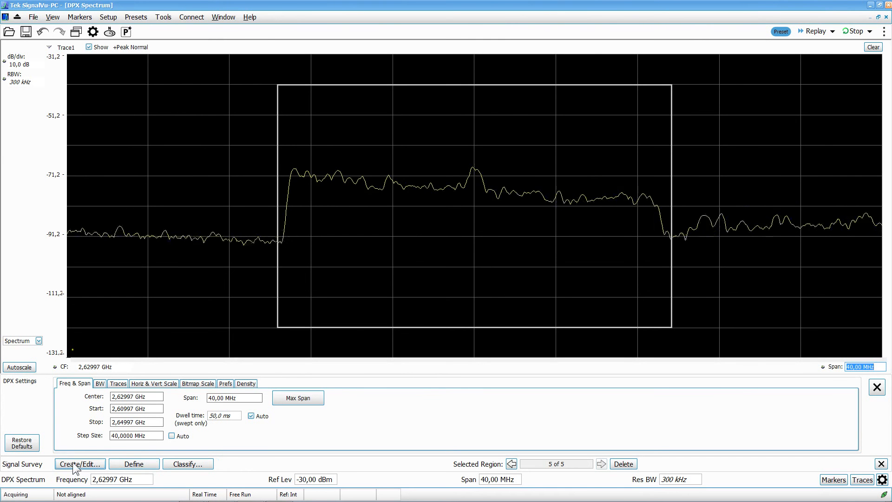
- In Define, set the first region's signal standard to LTE Band 08 at 927.4 MHz
click(134, 463)
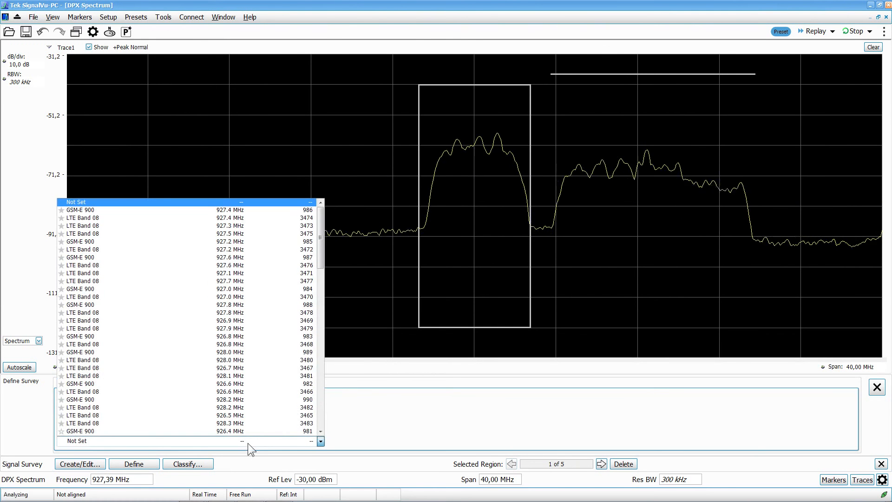
click(80, 209)
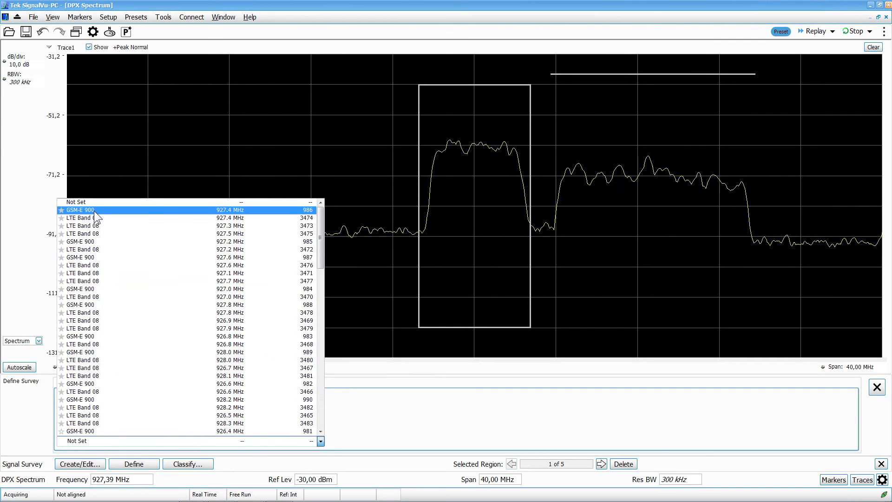
click(83, 218)
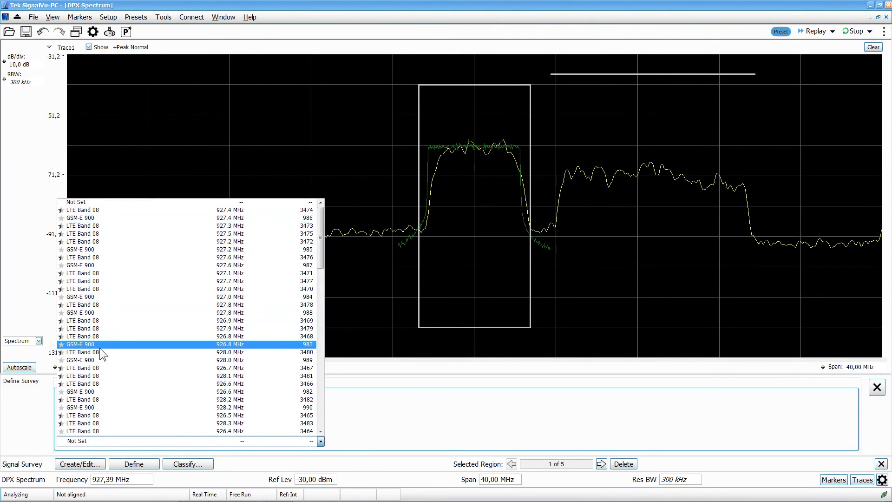
click(82, 209)
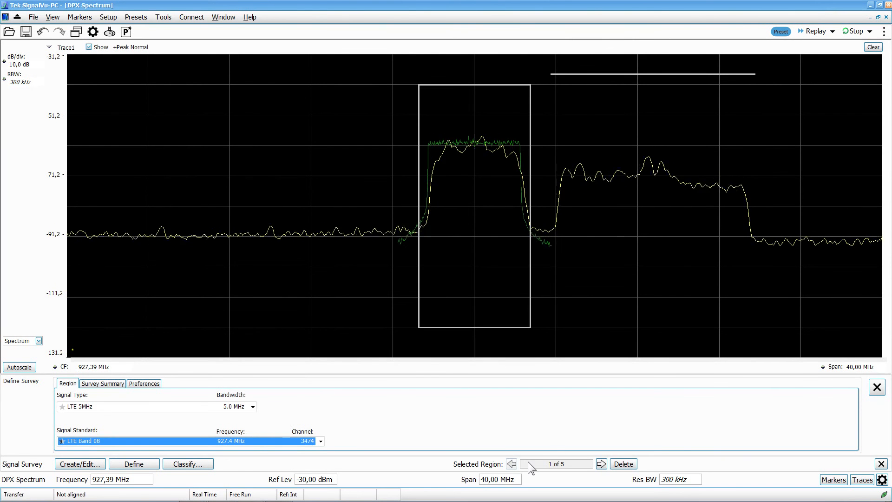
- Assign GSM-E 900 at 935.2 MHz to region 2 and 802.11g to region 3
click(601, 462)
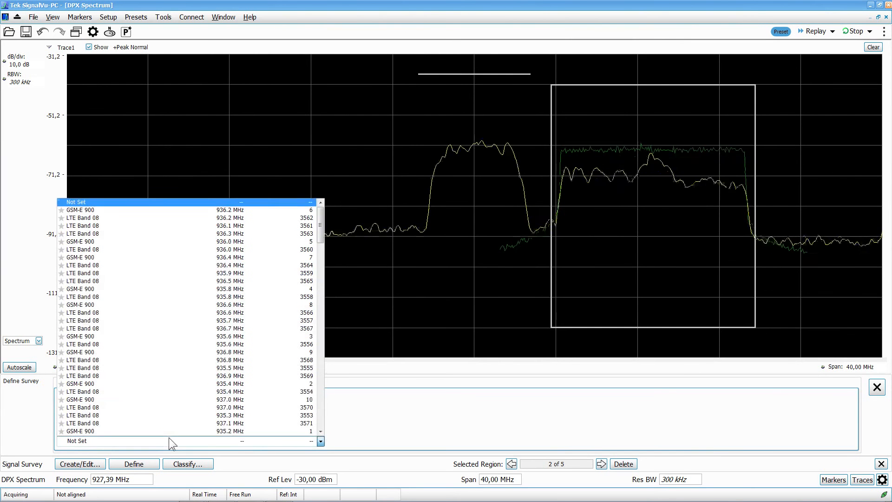
click(80, 430)
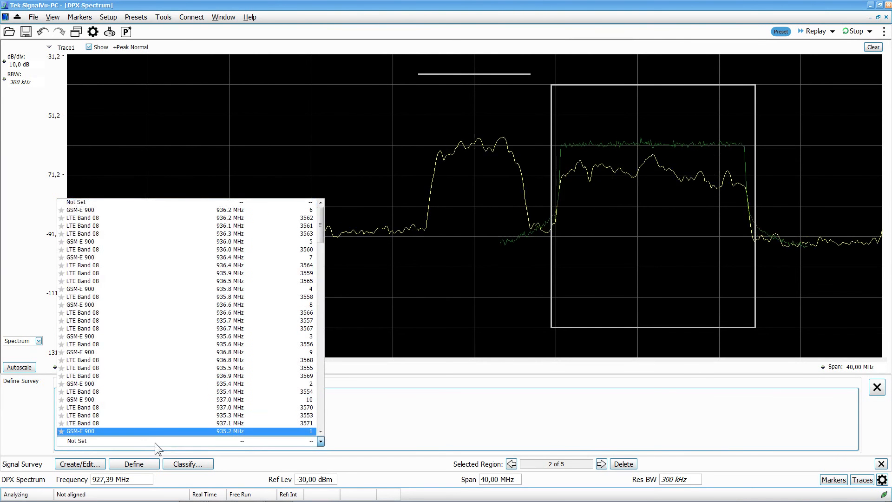
click(82, 217)
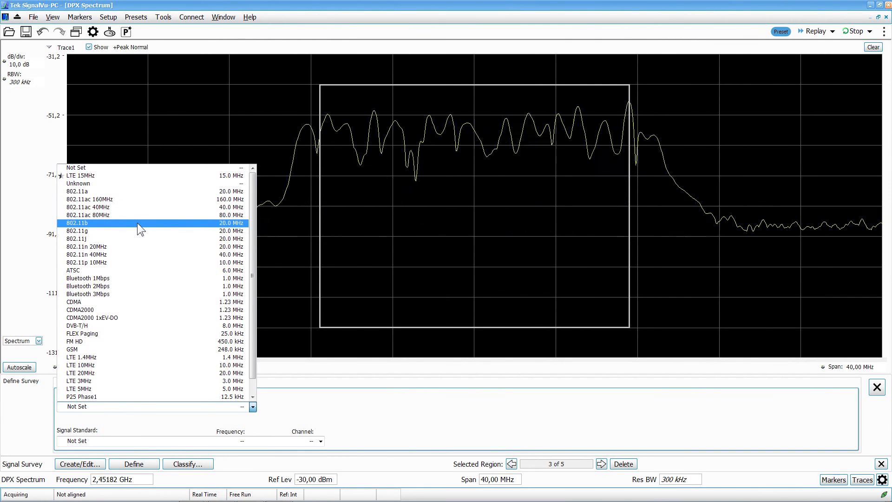
click(77, 230)
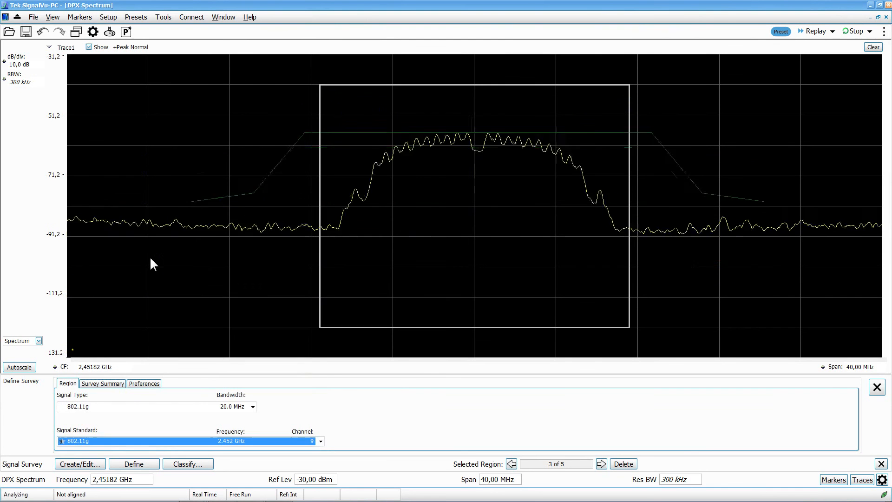
- Set region 4's signal type to LTE 20MHz and step on to the fifth region
click(601, 463)
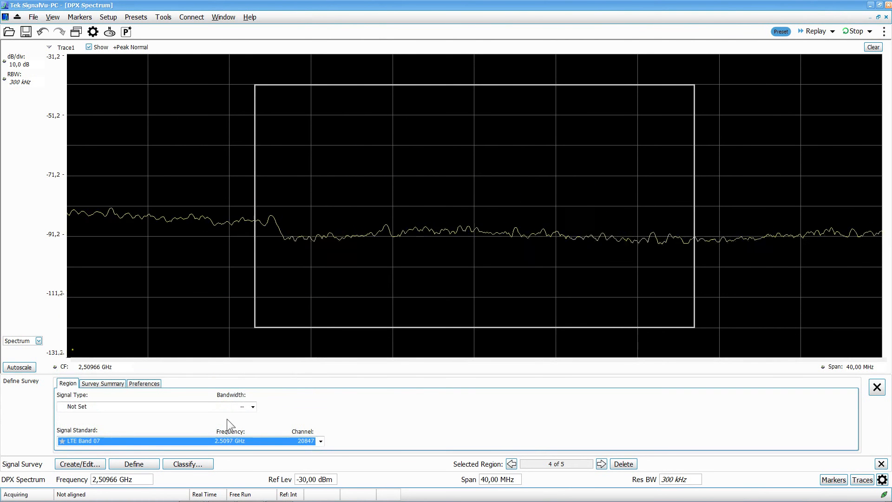
click(249, 406)
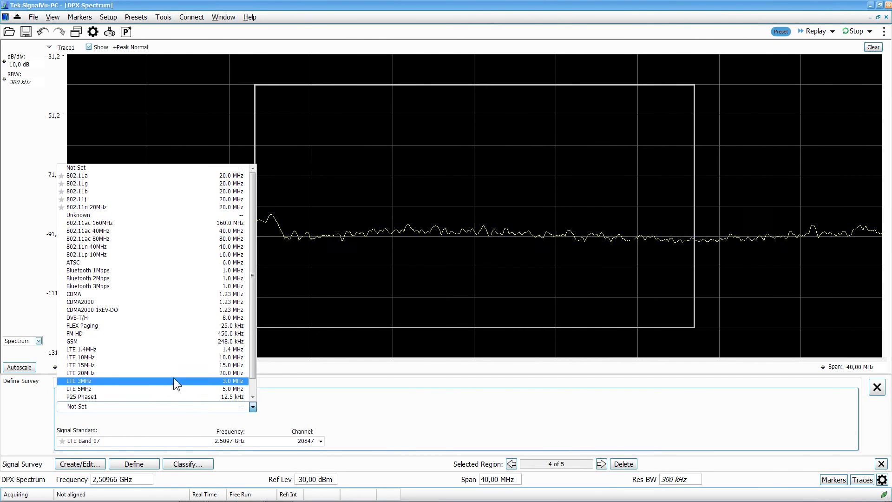
click(80, 372)
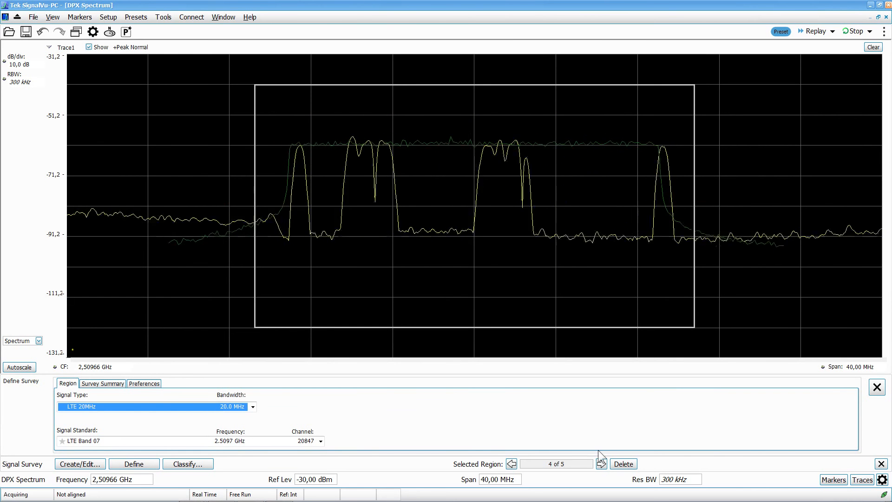
click(601, 463)
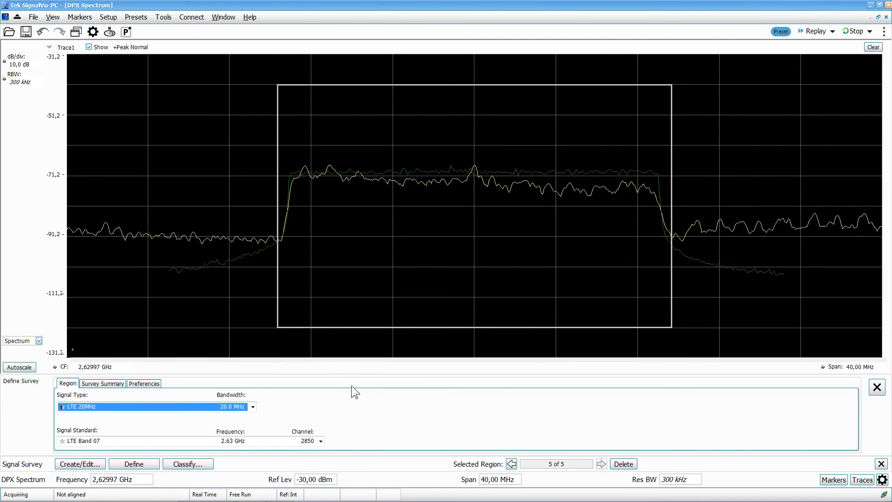
- Step back to region 1 of 5 and reselect LTE Band 08 as its standard
click(510, 463)
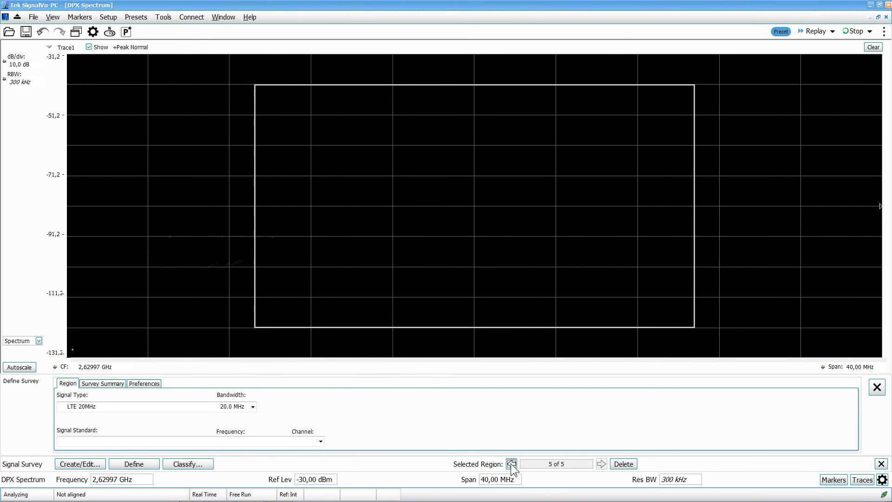
click(511, 462)
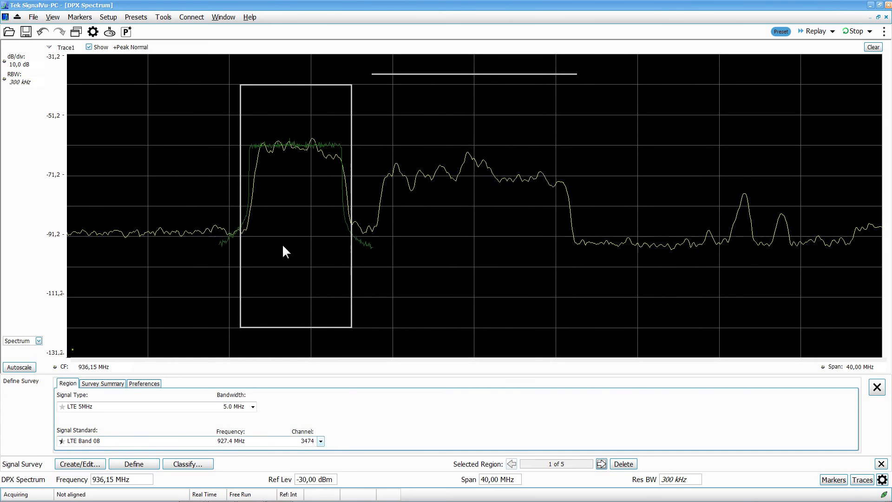
click(320, 441)
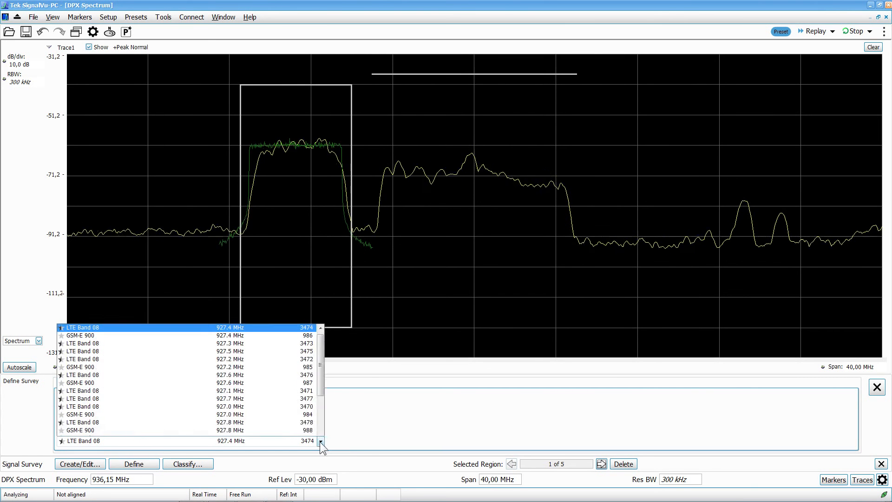
click(320, 444)
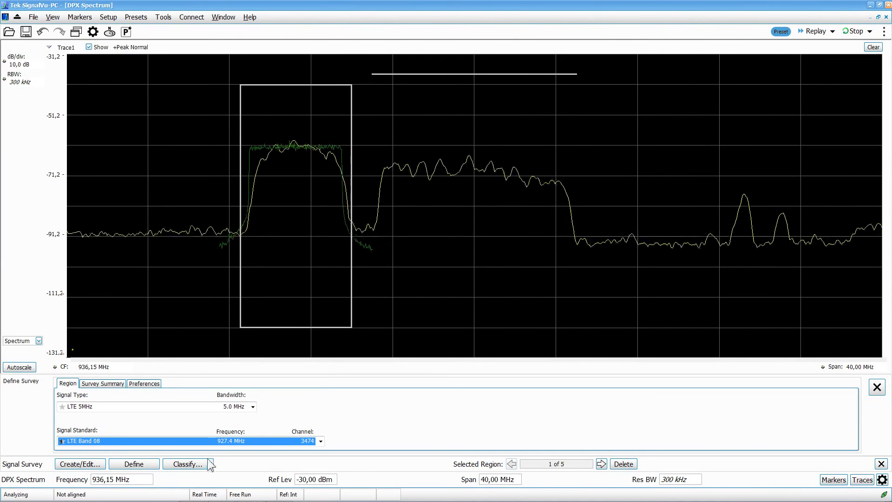
- Classify region 1 as Permitted with the description 'telenor'
click(187, 464)
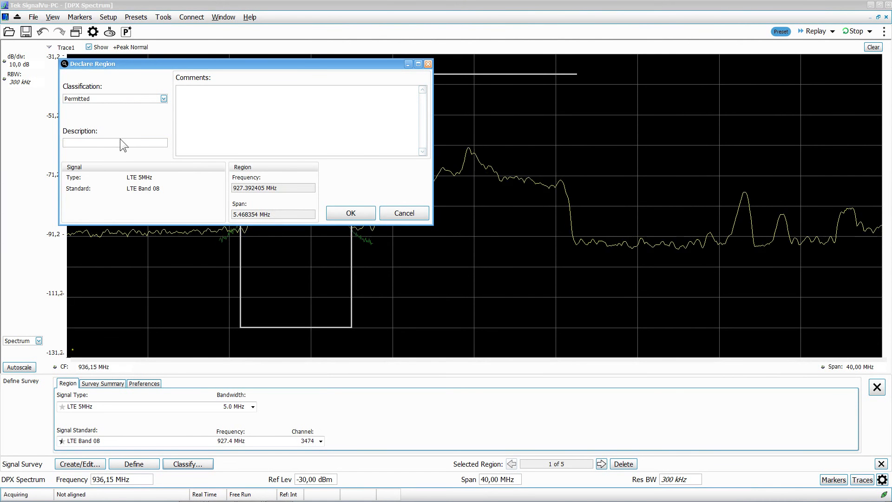
text(telenor)
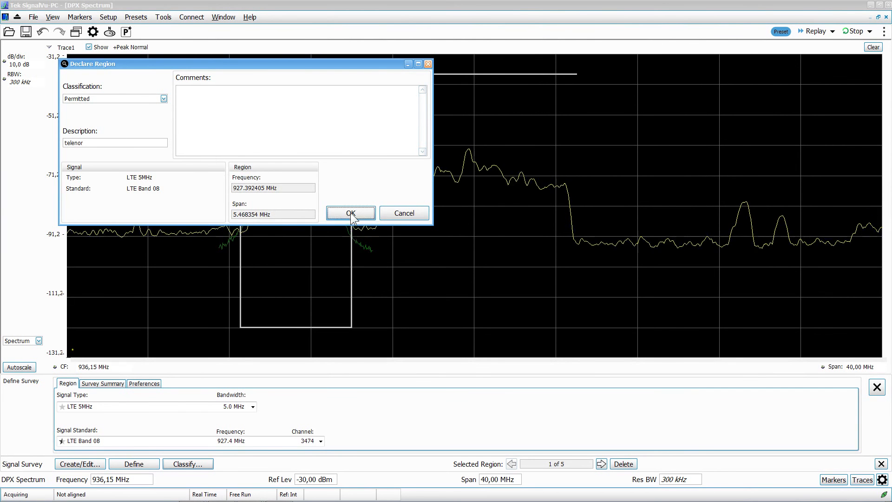
click(350, 213)
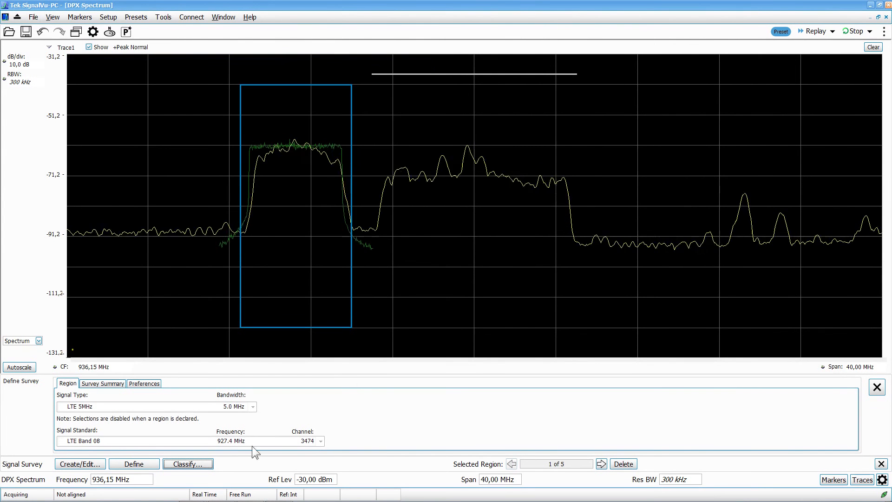
- Classify region 2 near 936 MHz as Unknown with the description 'che'
click(601, 463)
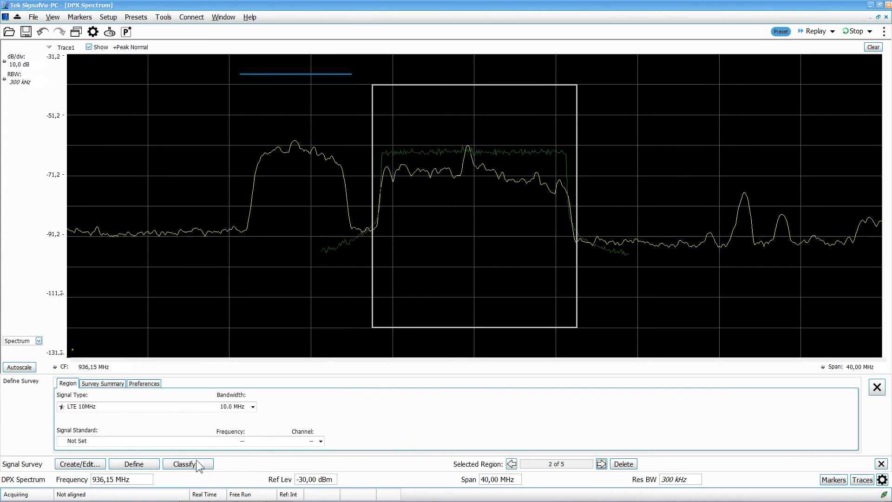
click(184, 463)
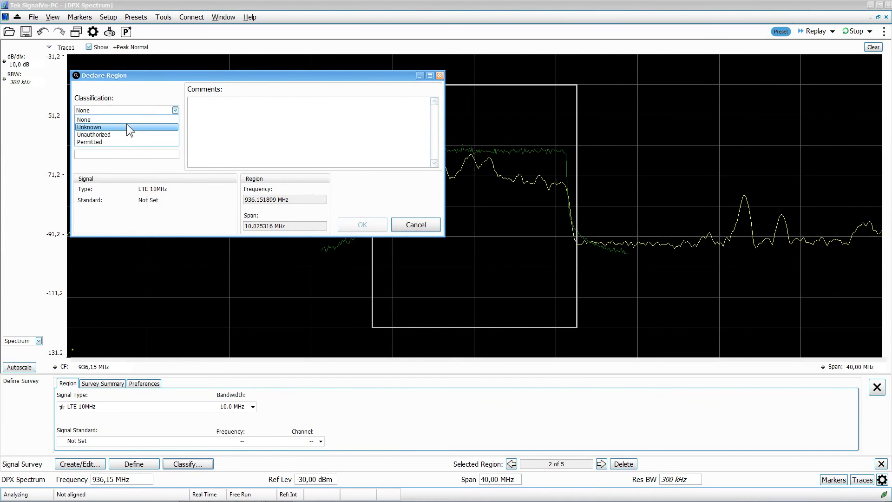
click(89, 127)
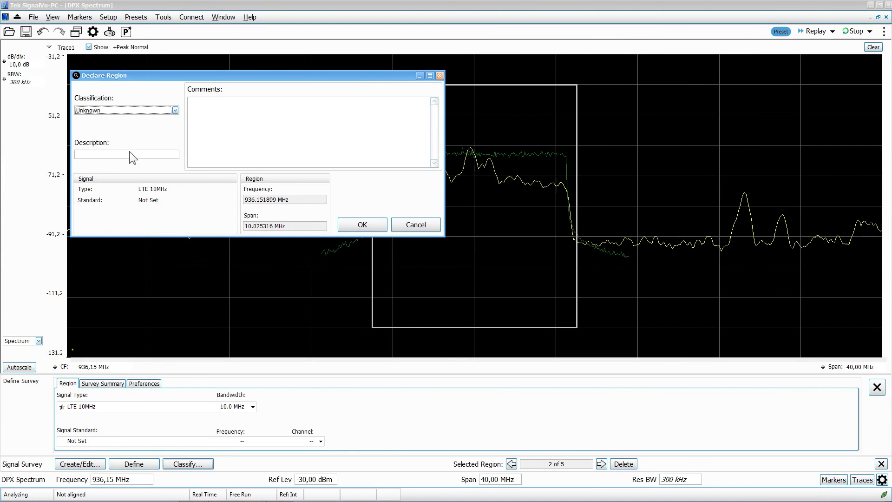
text(che)
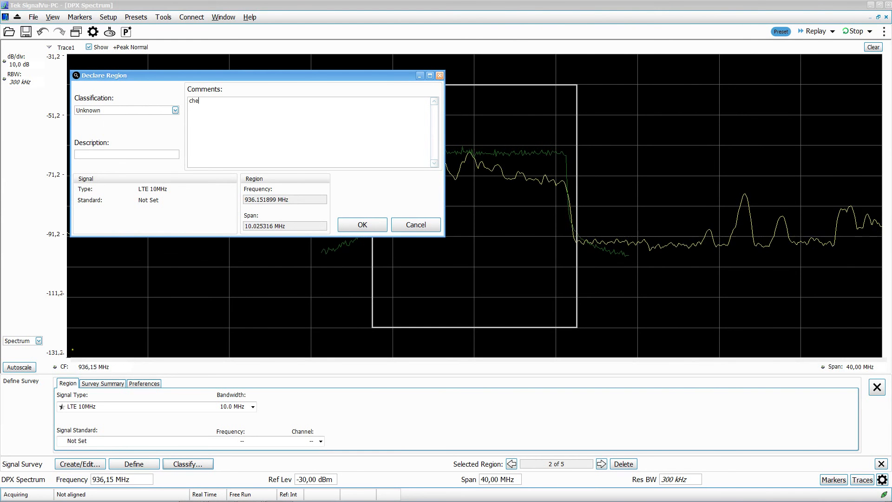
click(362, 224)
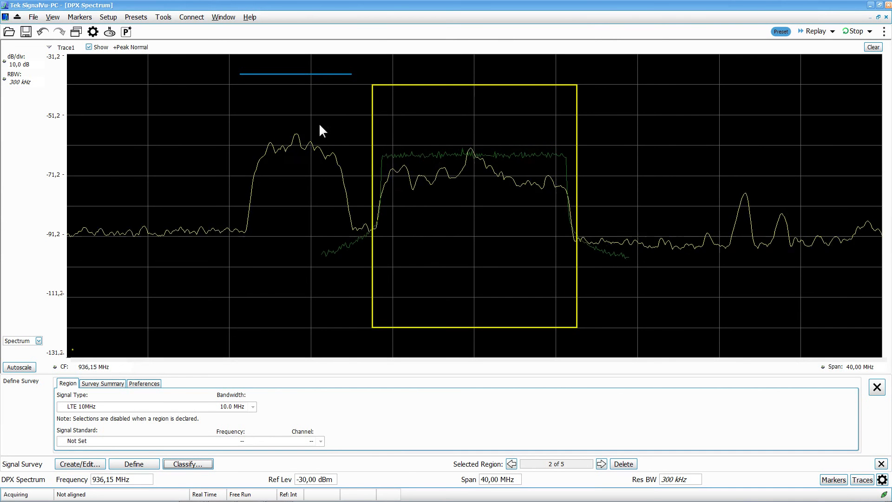
- Classify the 802.11g region 3 as Permitted with description 'w' (wlan)
click(601, 463)
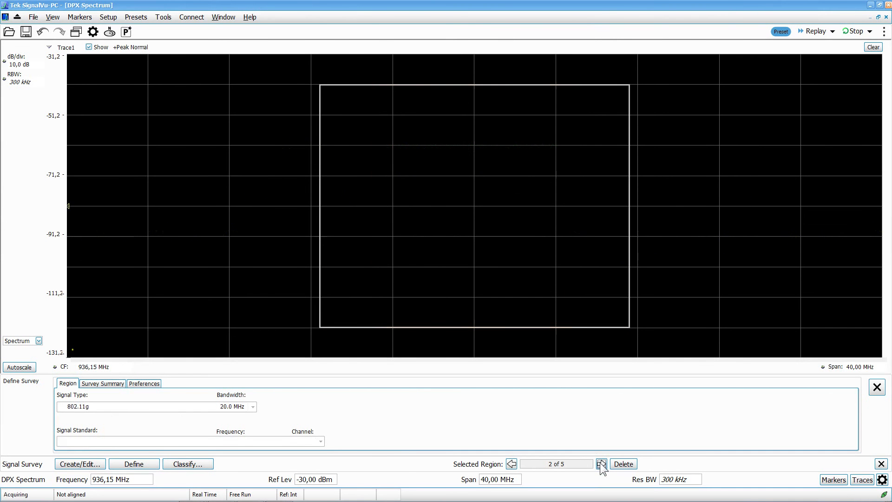
click(601, 463)
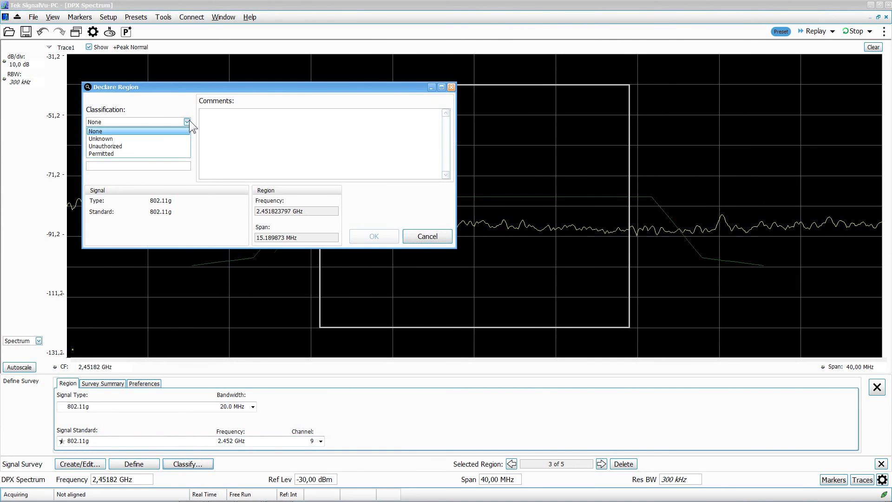
click(100, 153)
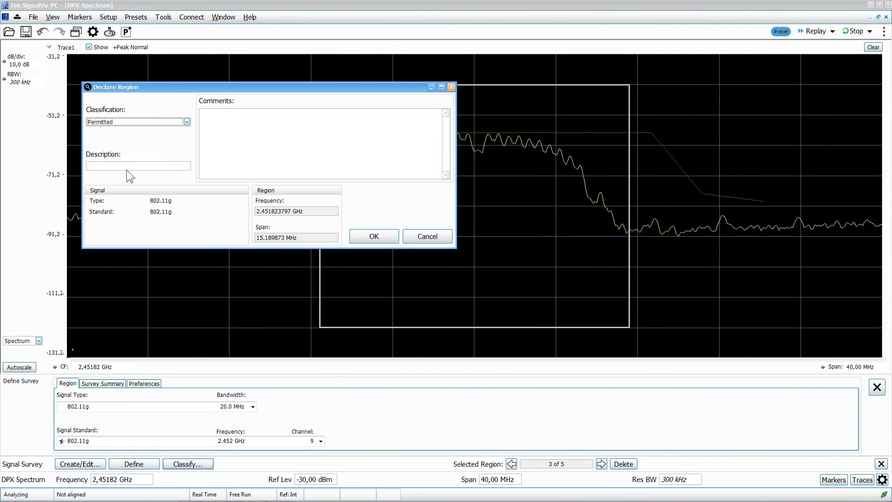
text(wlan)
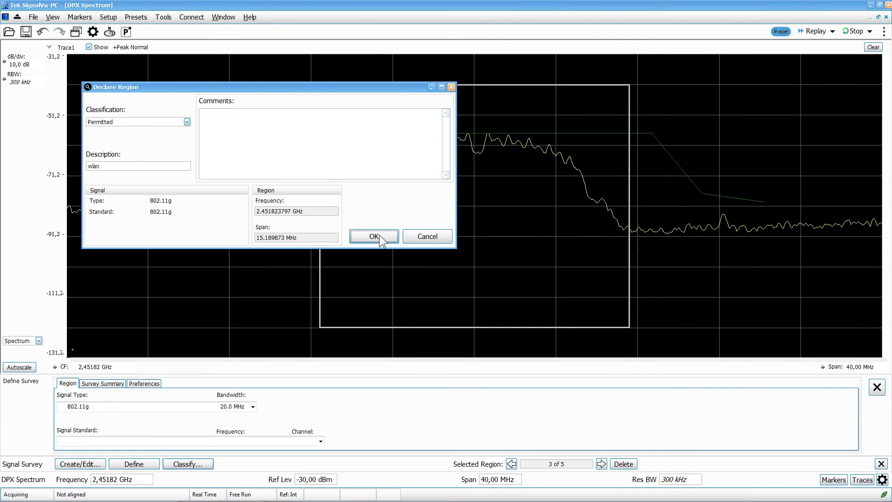
click(372, 236)
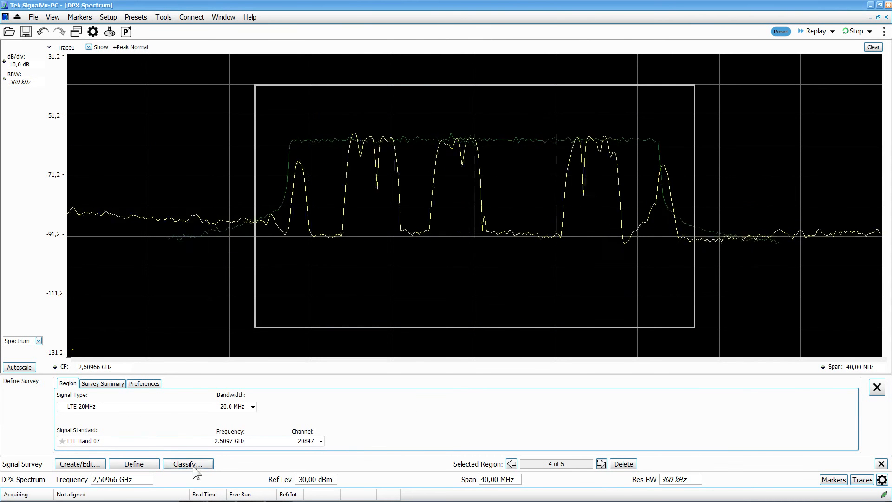
- Classify region 4 as Permitted with description 'telenor uplink'
click(188, 463)
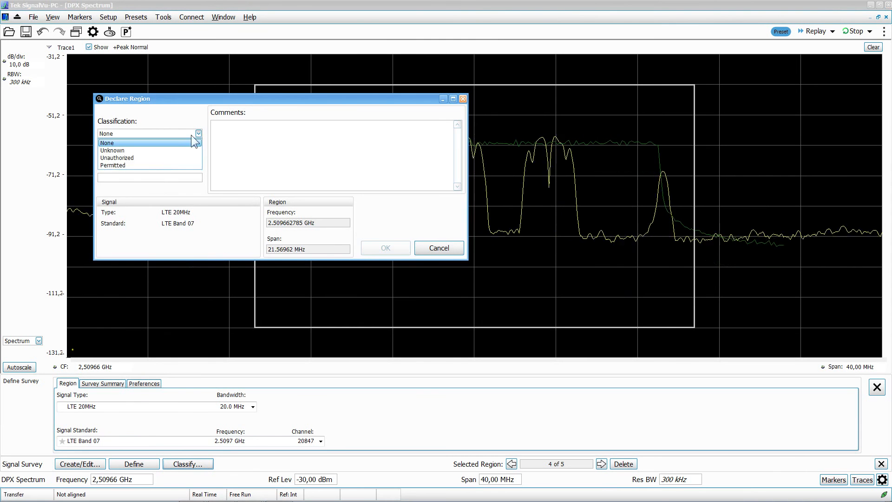
click(113, 165)
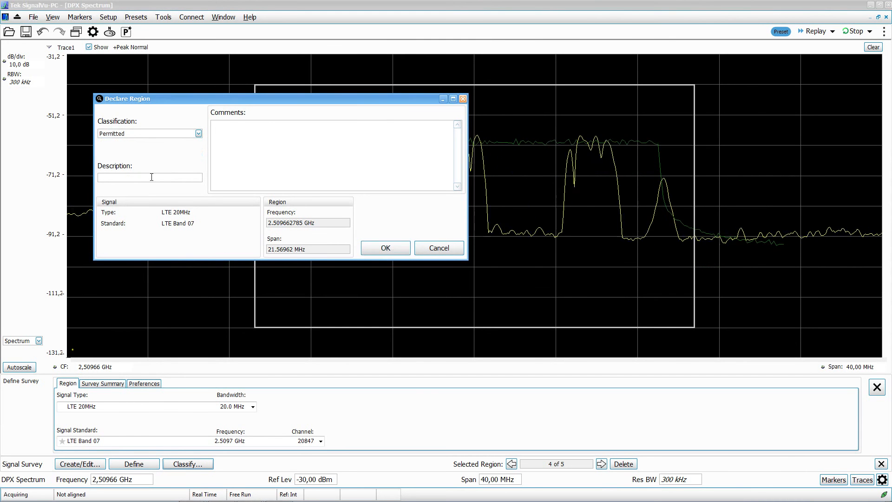
text(telenor)
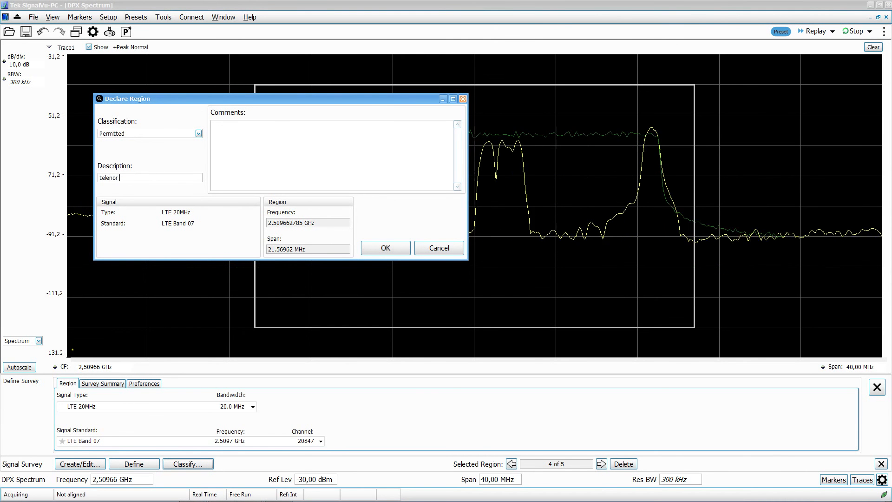
text(uplink)
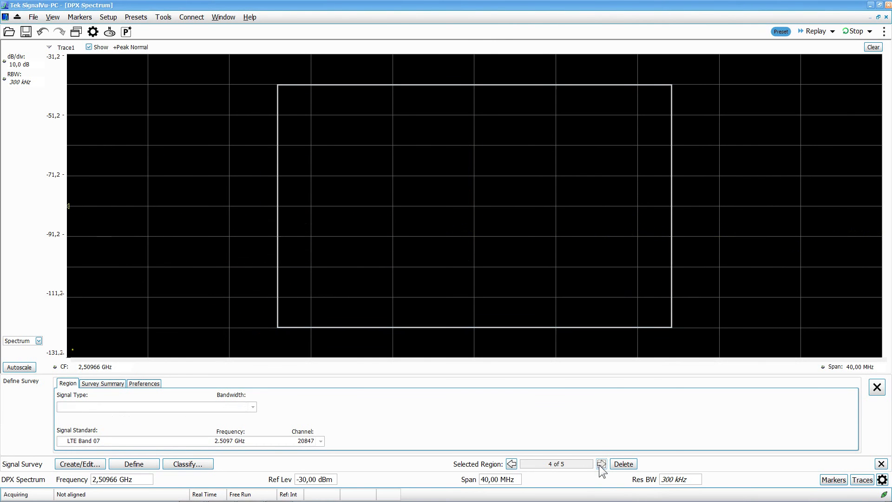
- Mark region 5 at 2.63 GHz as Unauthorized
click(601, 462)
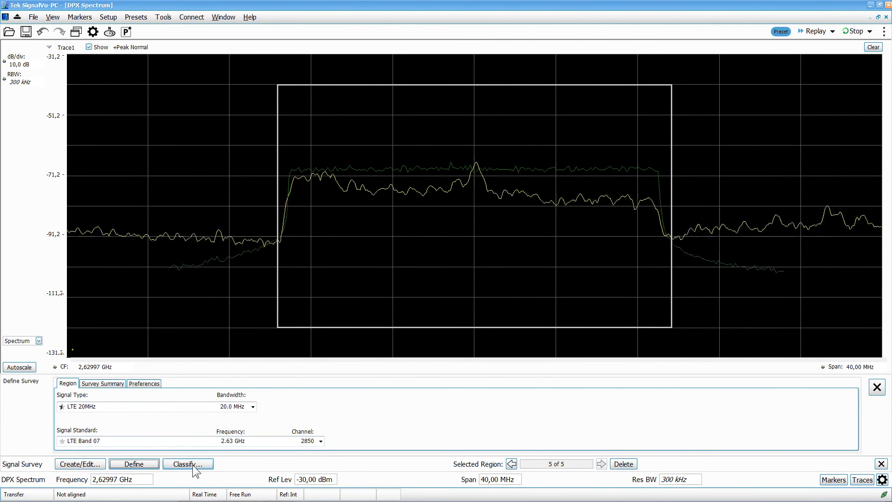
click(187, 463)
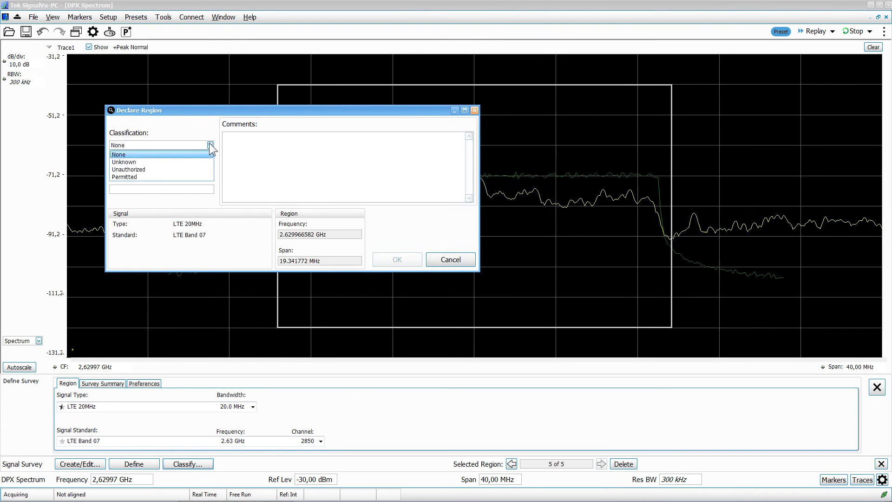
click(128, 169)
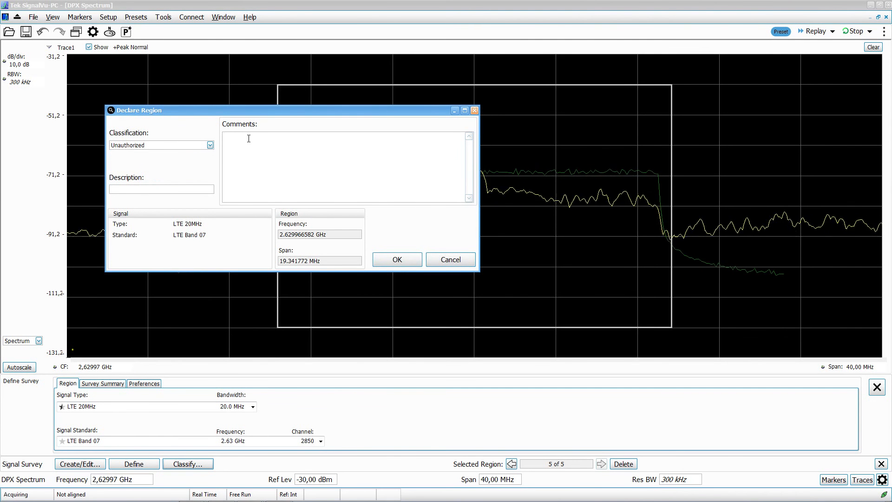
- Confirm the region as Unauthorized with a warning note and show the survey summary table
text(w)
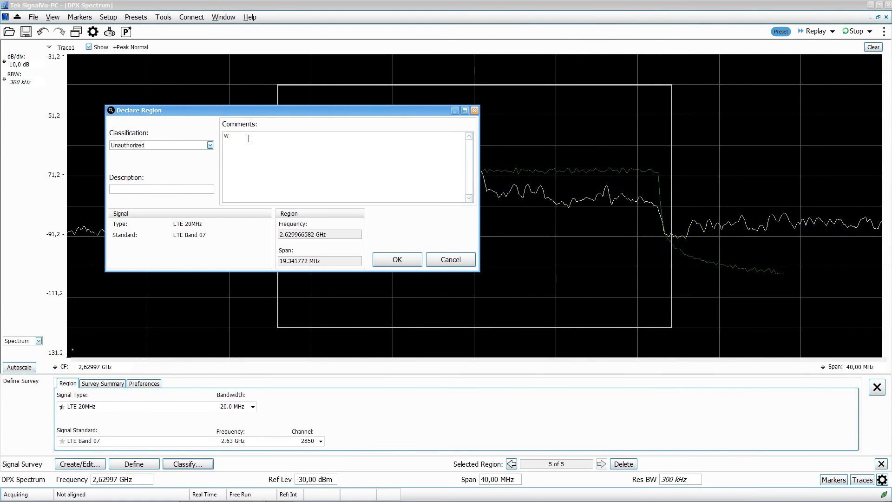
text(arning)
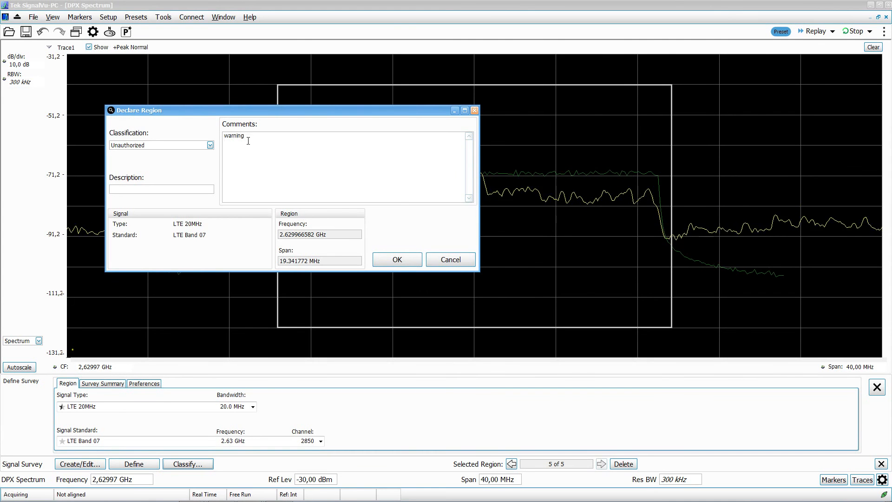
click(397, 259)
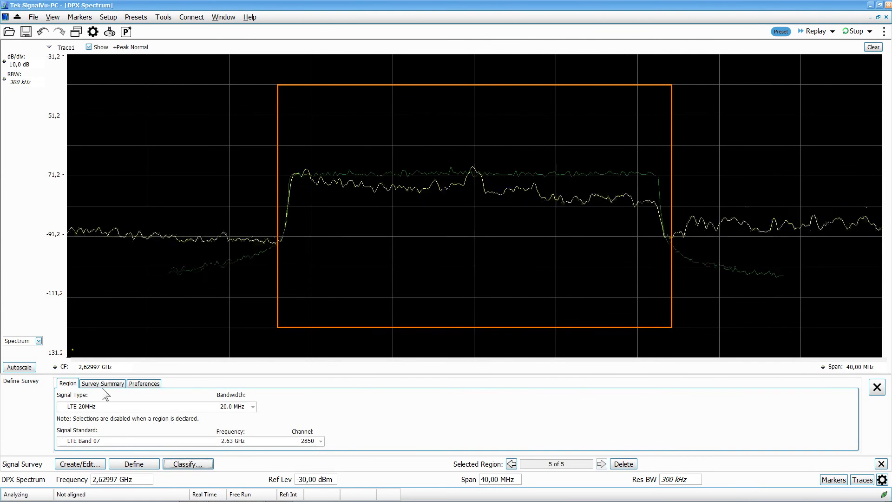
click(103, 382)
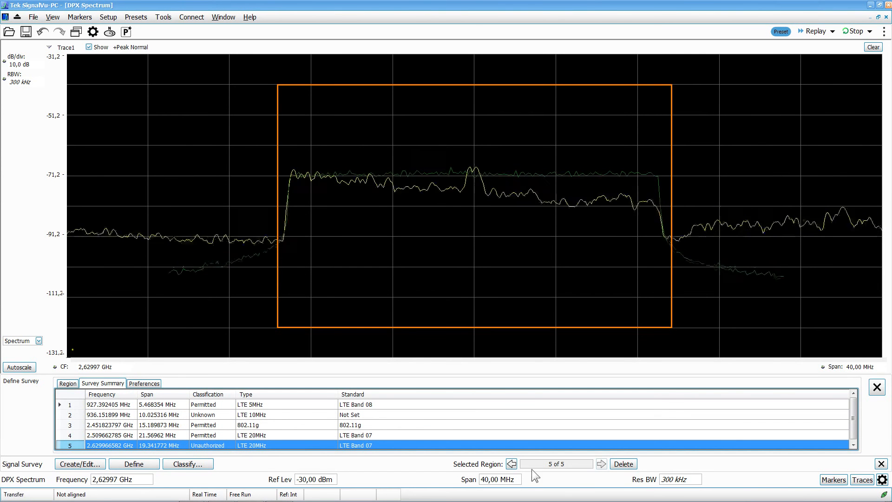
- Step back to the third region and forward again to the fifth to review all classified regions
click(510, 463)
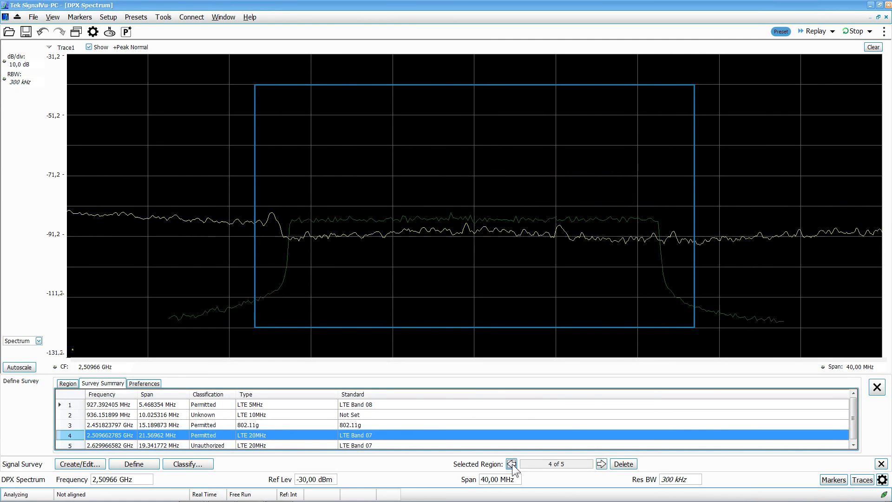
click(511, 462)
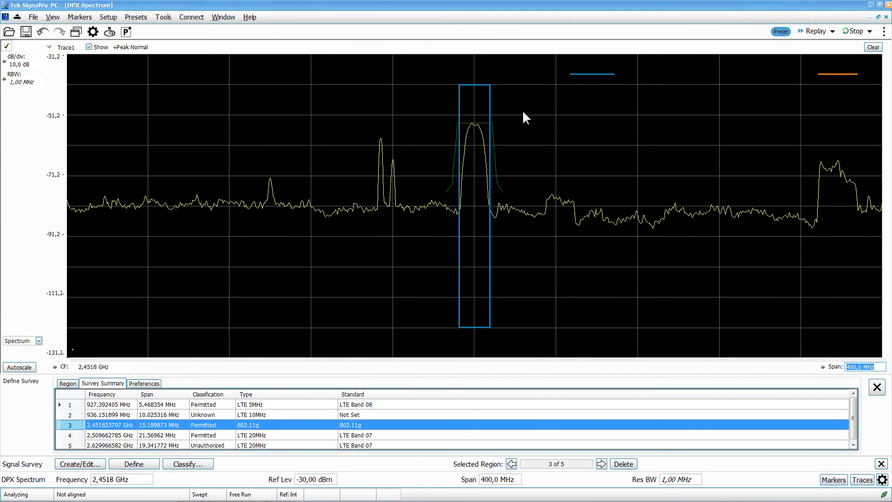
click(601, 463)
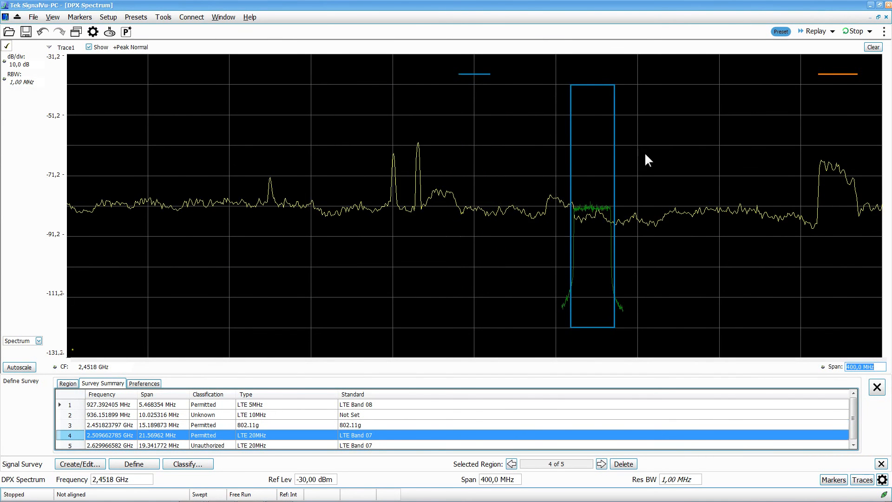
click(601, 463)
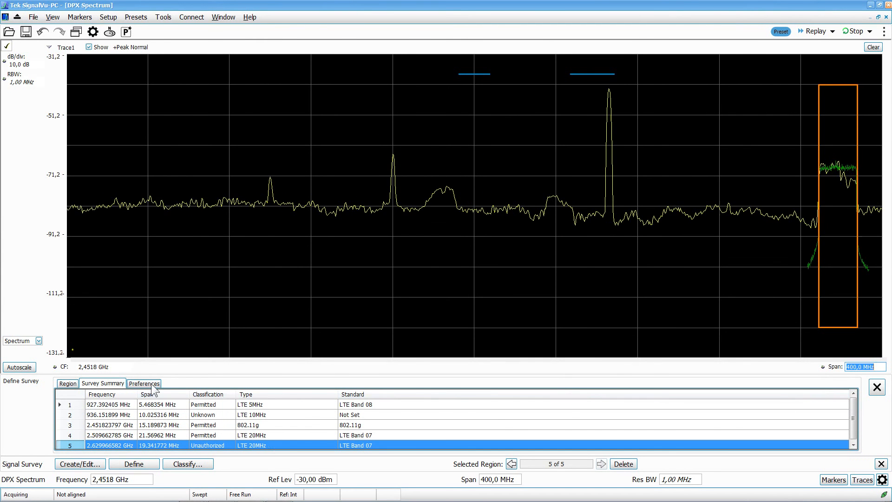
- Show the survey preferences and set a 200 MHz span with 300 kHz resolution bandwidth
click(143, 383)
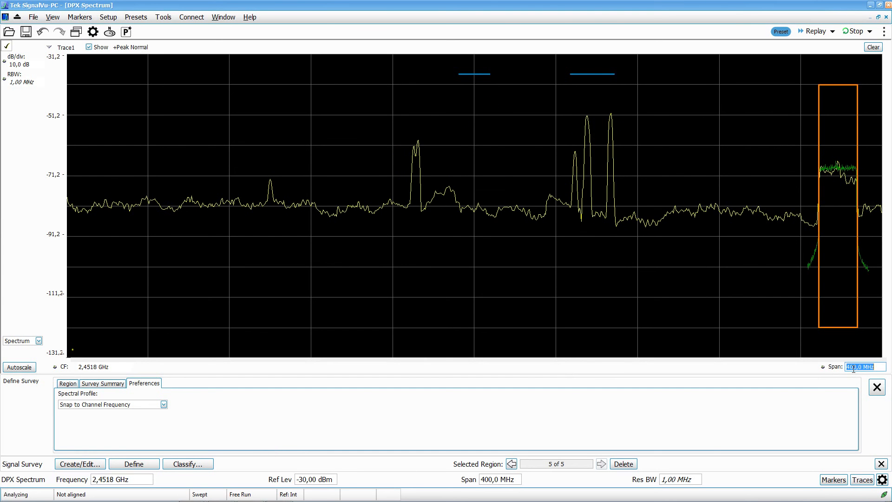
text(200,0 MHz)
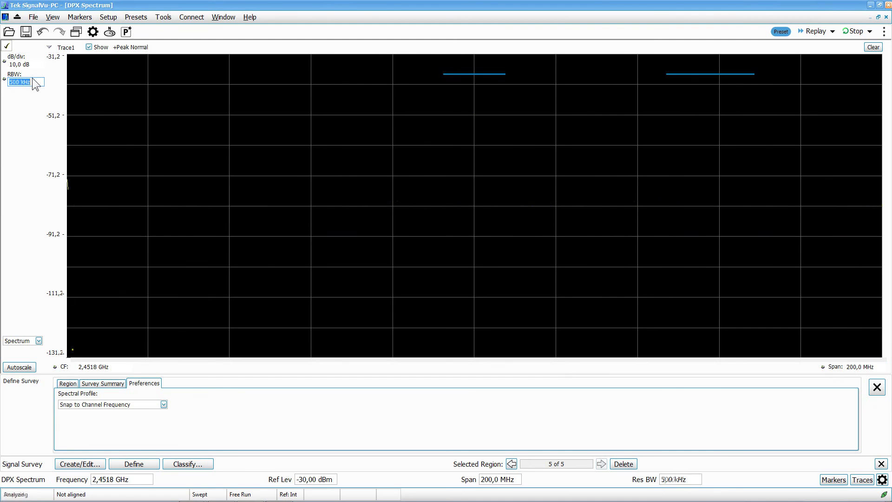
text(300 kHz)
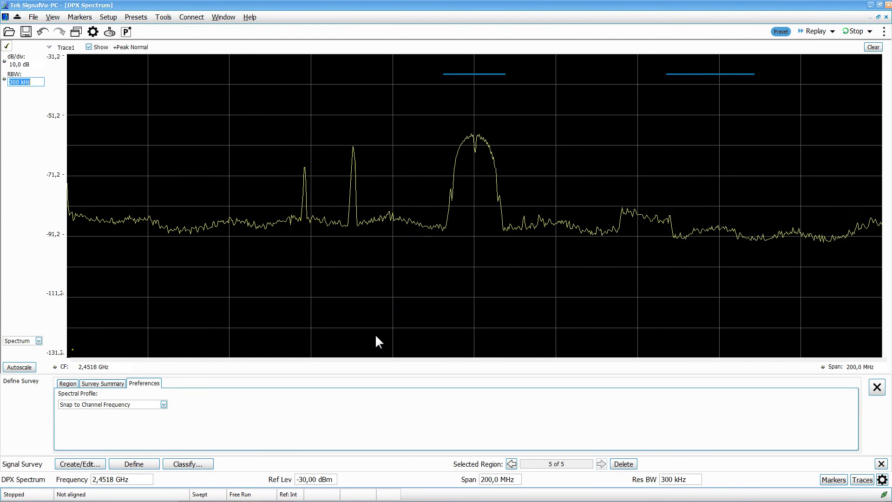
- Switch to the ordinary Spectrum display and centre it at 2.44 GHz
click(852, 31)
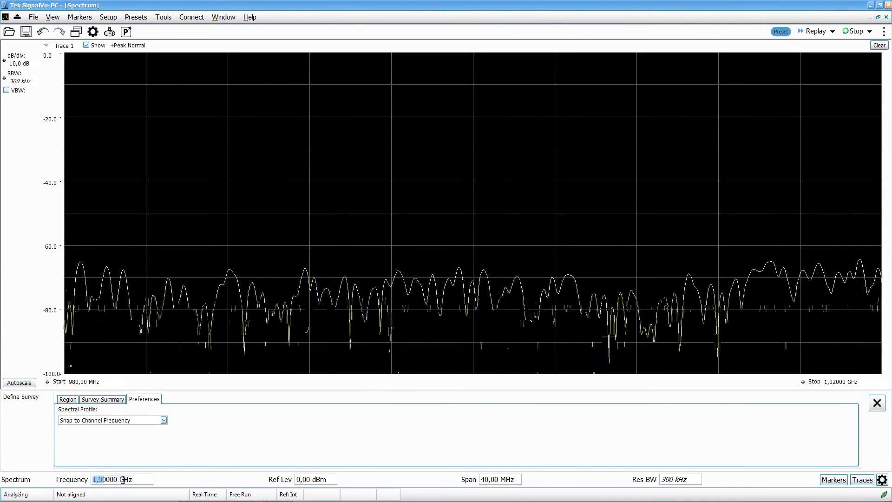
text(2,)
click(315, 479)
text(-3)
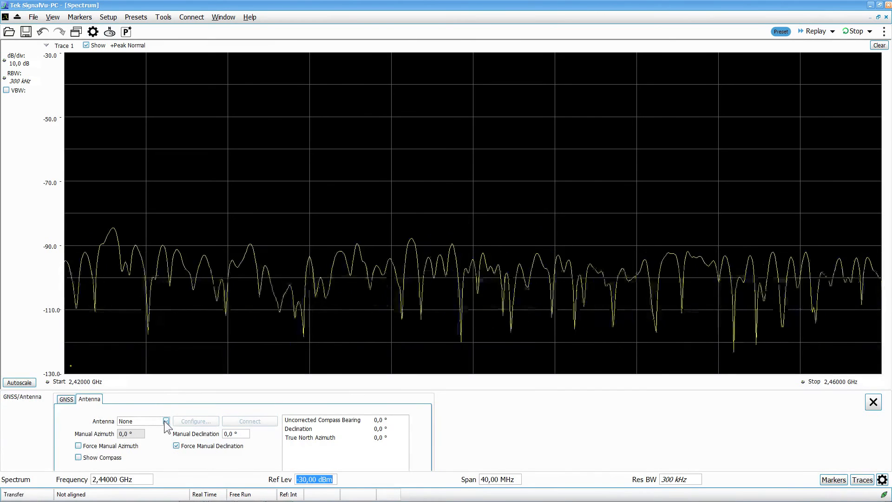
- Connect the simulator antenna, dismissing the invalid peripheral configuration error, and open its configuration
click(165, 420)
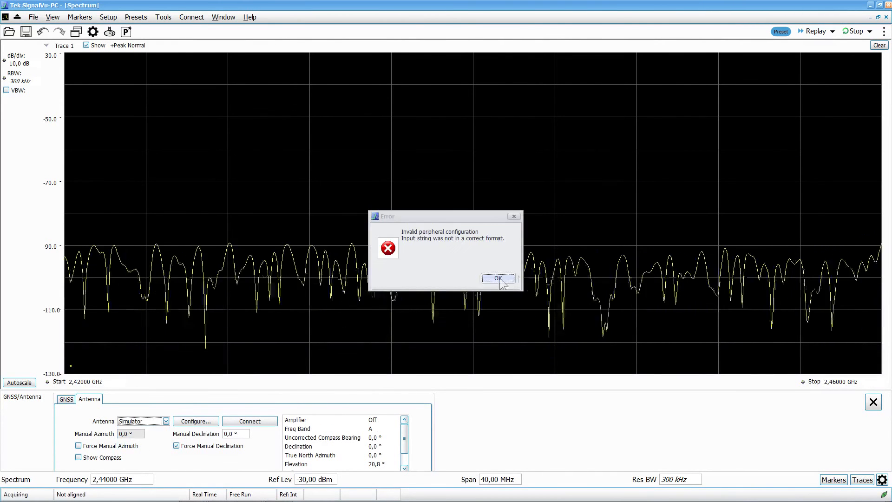
click(496, 278)
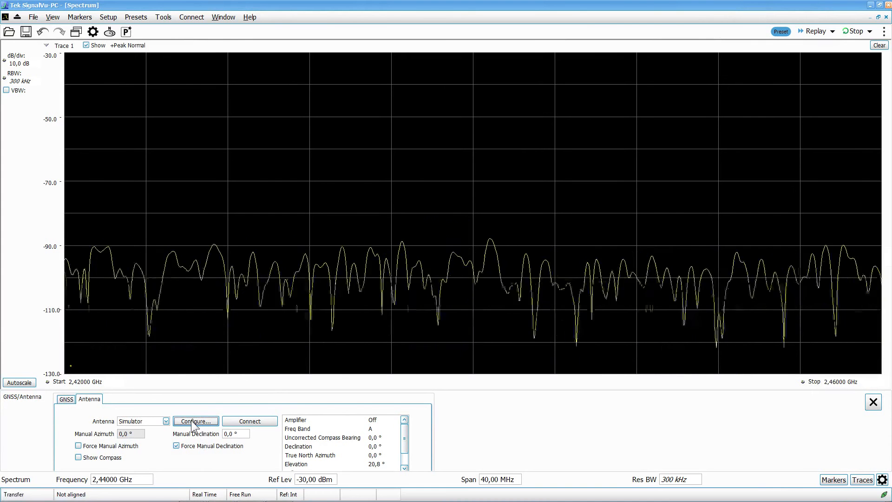
click(249, 421)
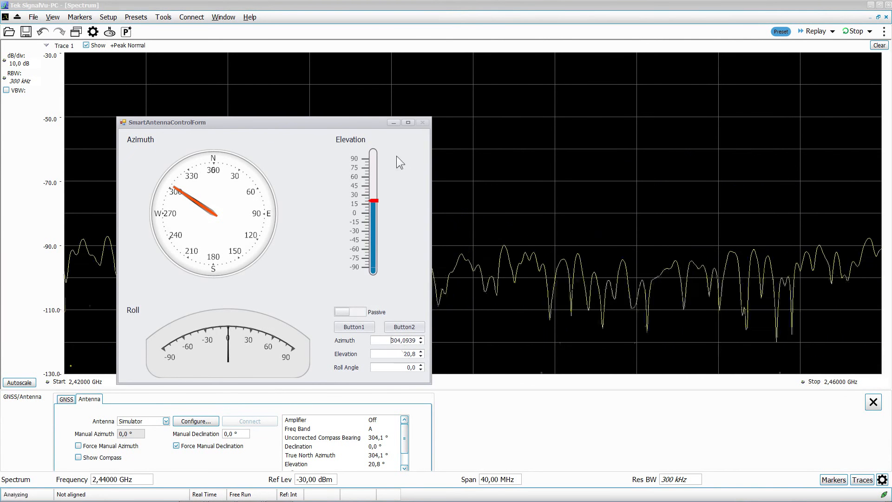
- Close the smart antenna control window and start entering a manual azimuth
click(422, 121)
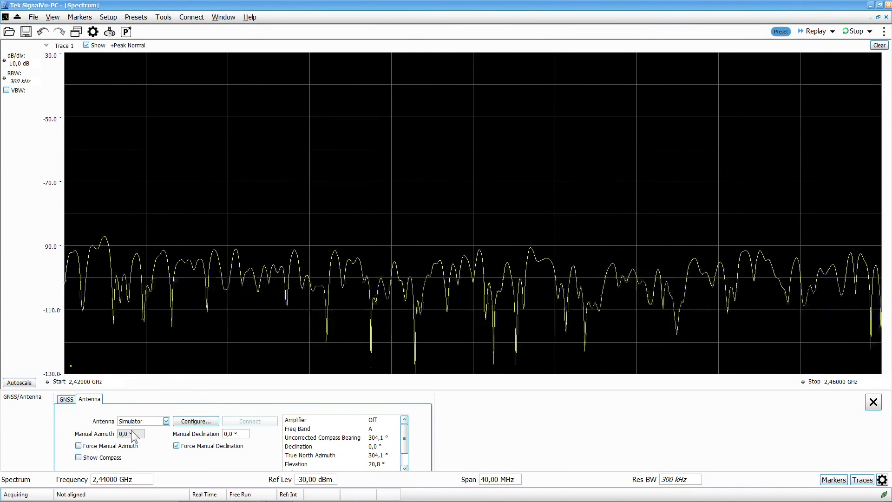
click(78, 457)
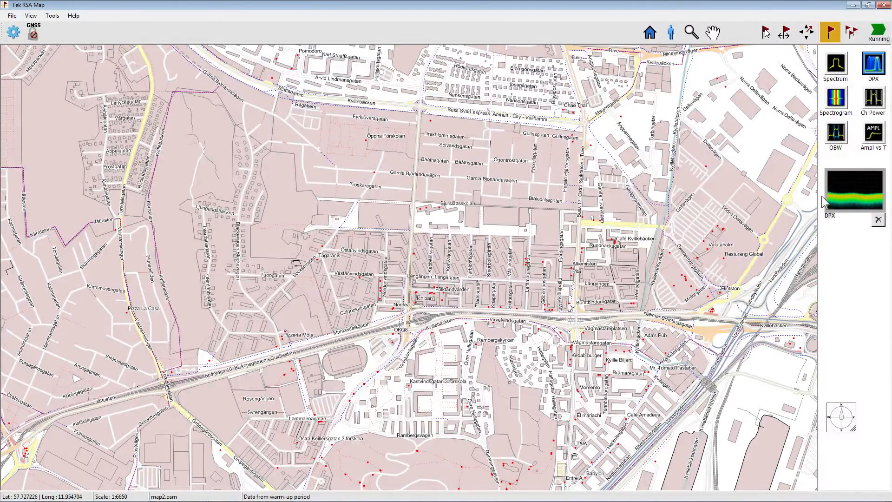
- Choose DPX as the map measurement for the ring of points, then switch to Spectrogram for the centre point
click(829, 32)
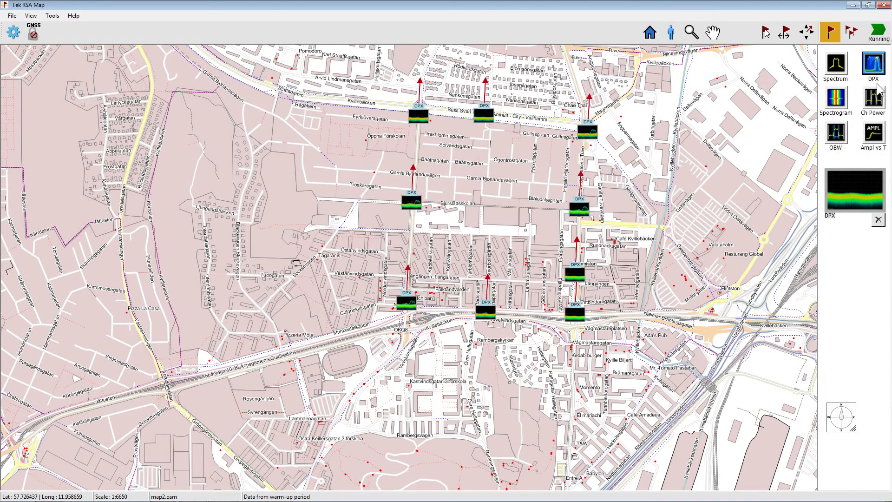
click(835, 90)
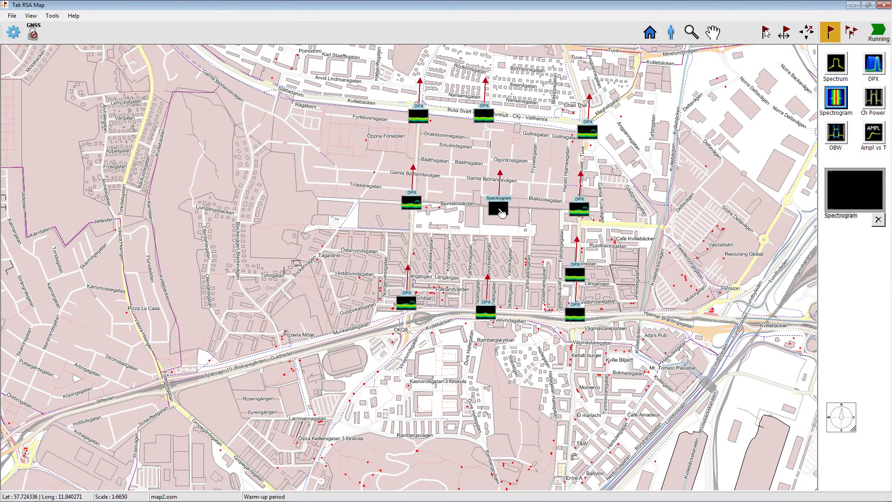
mouse_move(520, 214)
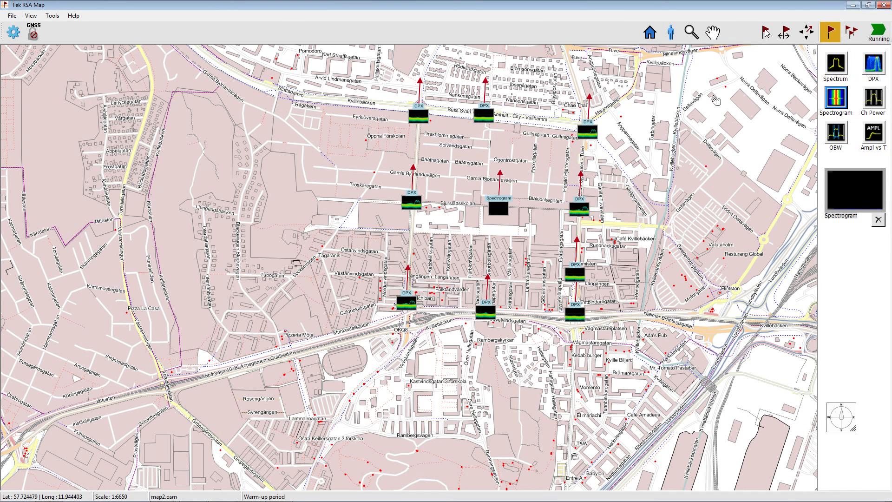
- Enable the direction tool and aim the top-left DPX point's arrow toward the suspected source
click(804, 31)
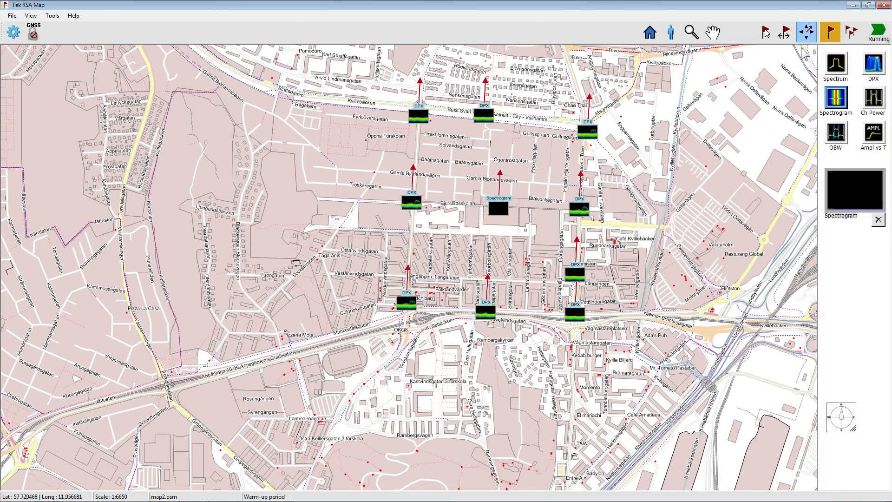
click(878, 31)
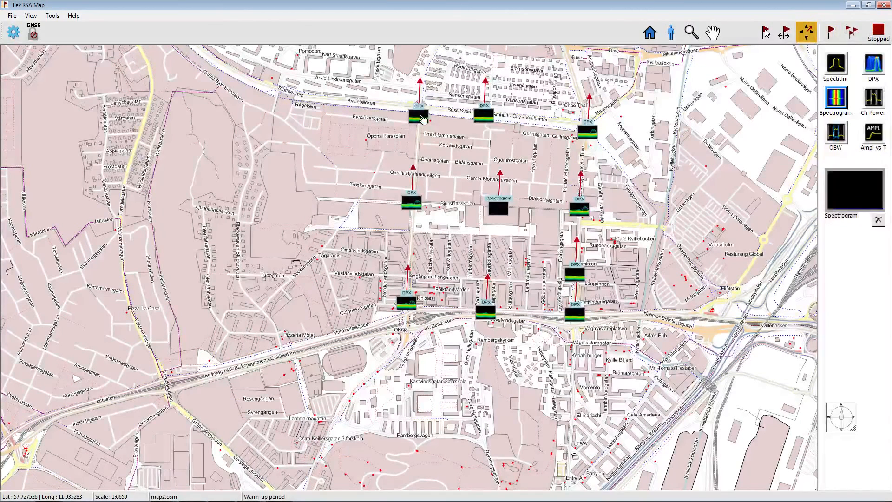
drag(423, 120, 483, 153)
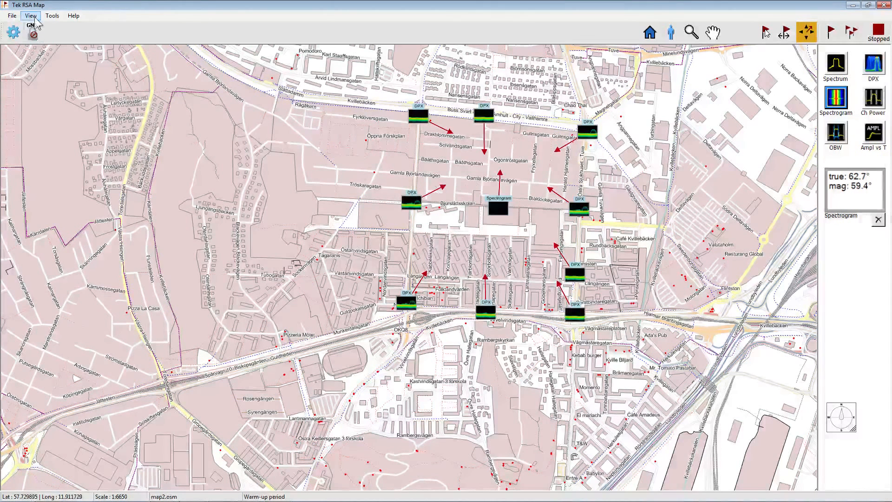
- Set the azimuth line style to full lines and pick the zoom tool for the crossing point
click(31, 15)
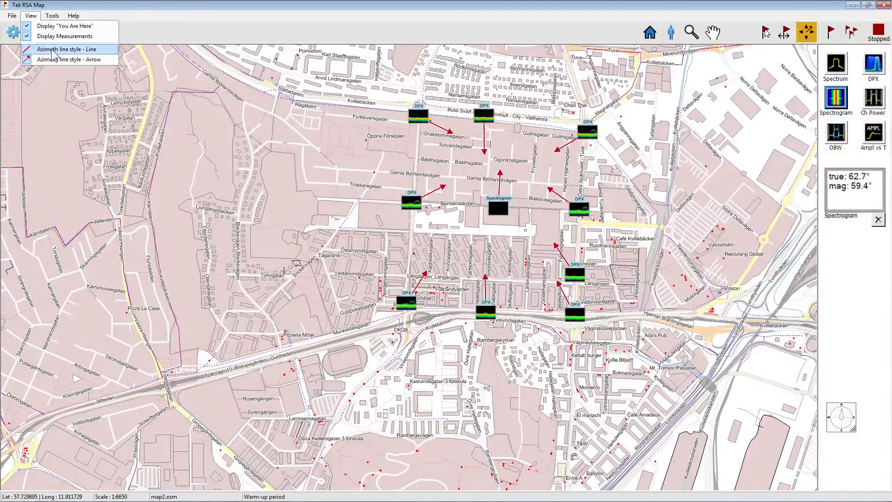
click(68, 49)
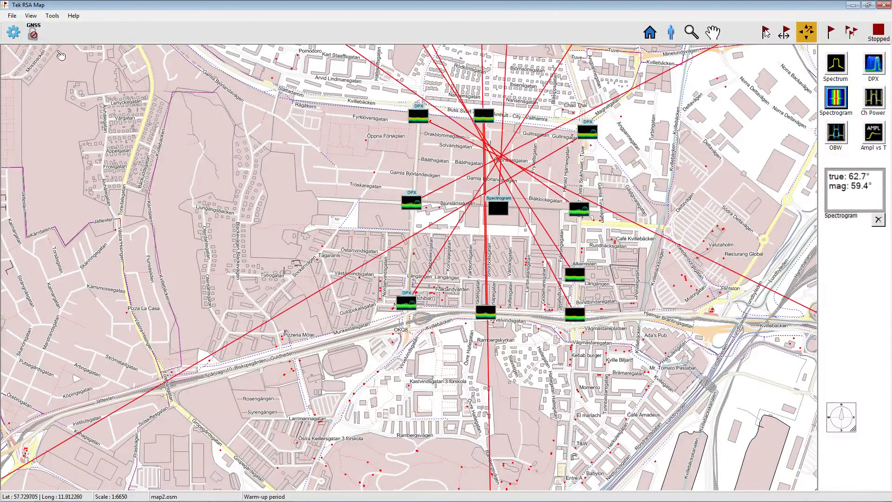
click(691, 31)
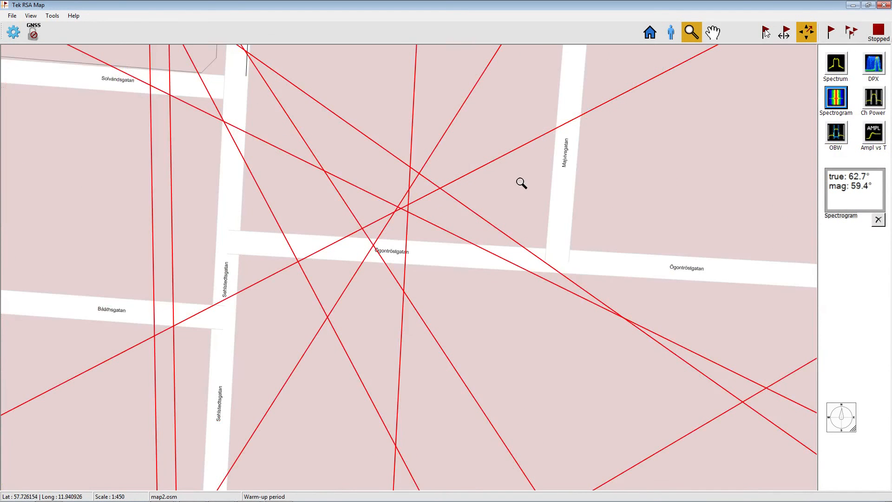
mouse_move(401, 273)
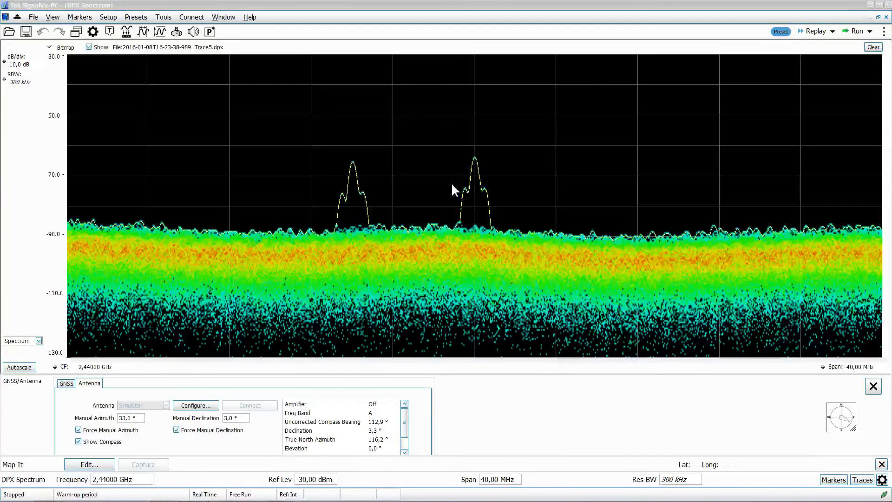
mouse_move(432, 203)
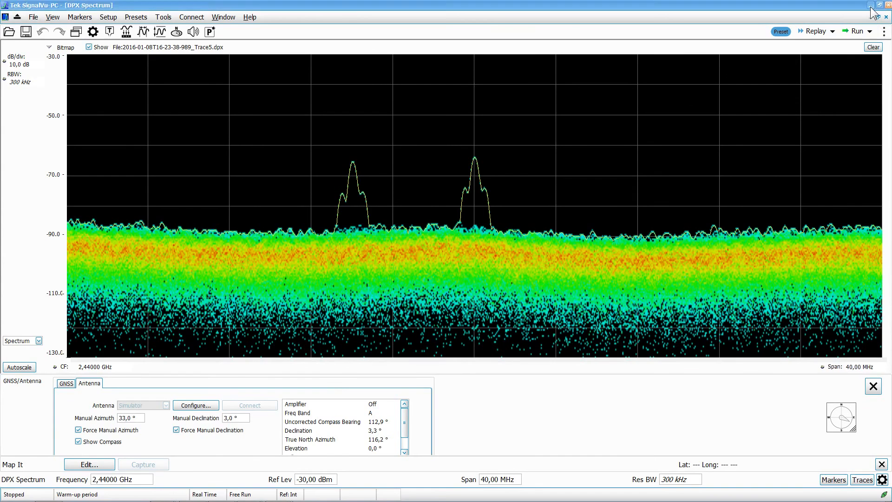
- Return to the map, select the Spectrogram measurement and view it in SignalVu-PC
click(279, 491)
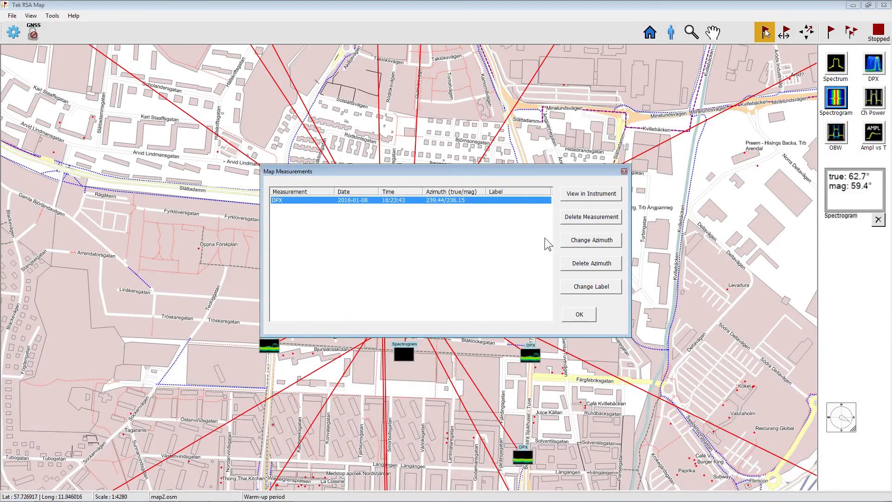
click(590, 193)
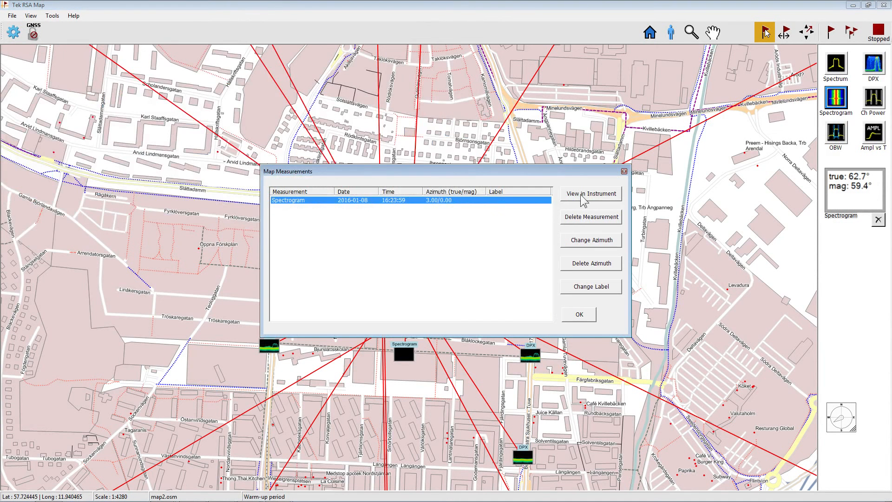
click(591, 194)
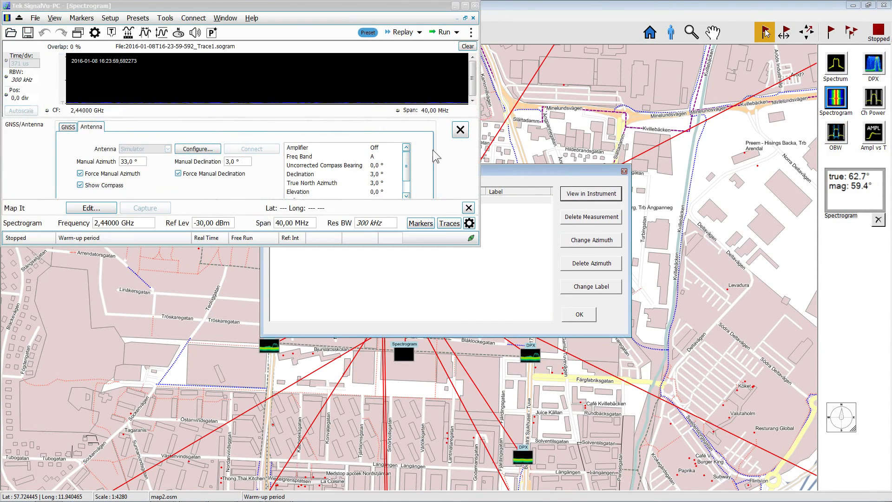
mouse_move(555, 279)
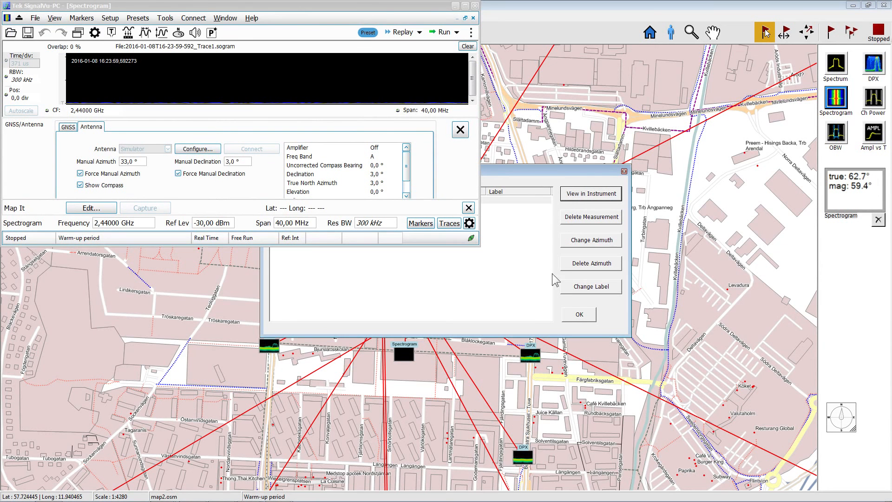
mouse_move(580, 303)
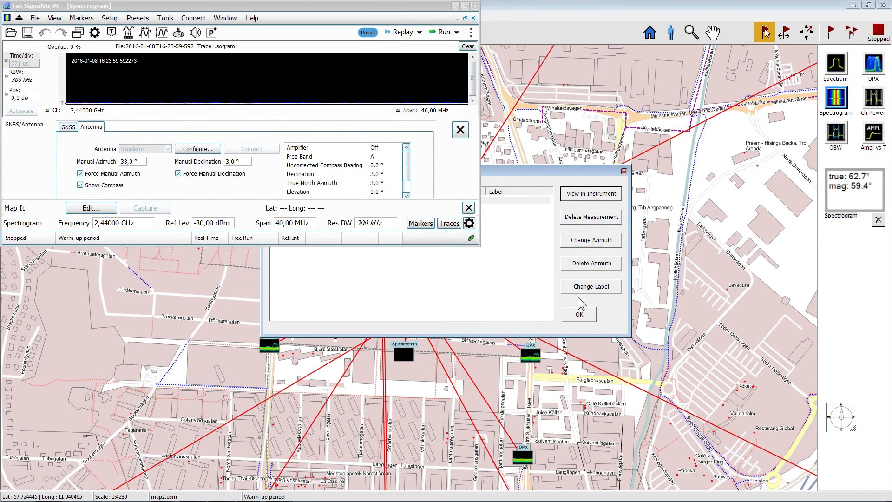
- Relabel the spectrogram measurement as 'coffe', correcting a stray character before confirming
click(591, 286)
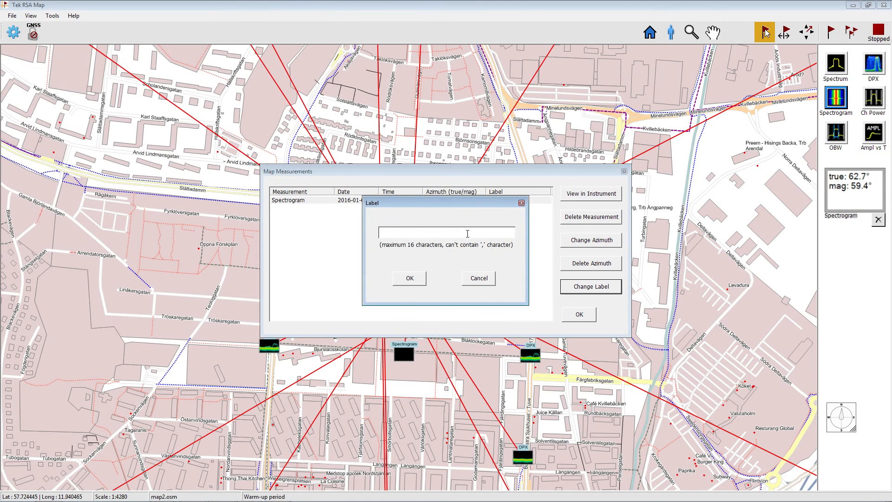
text(coffe bre)
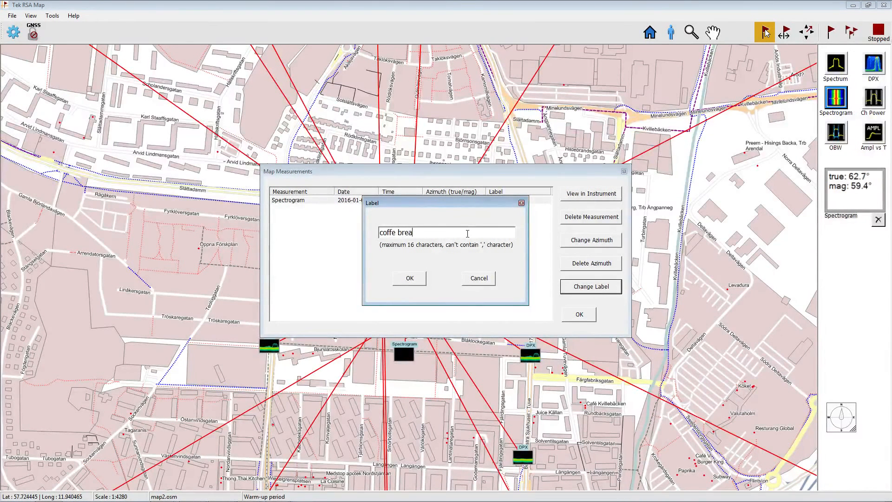
text(a)
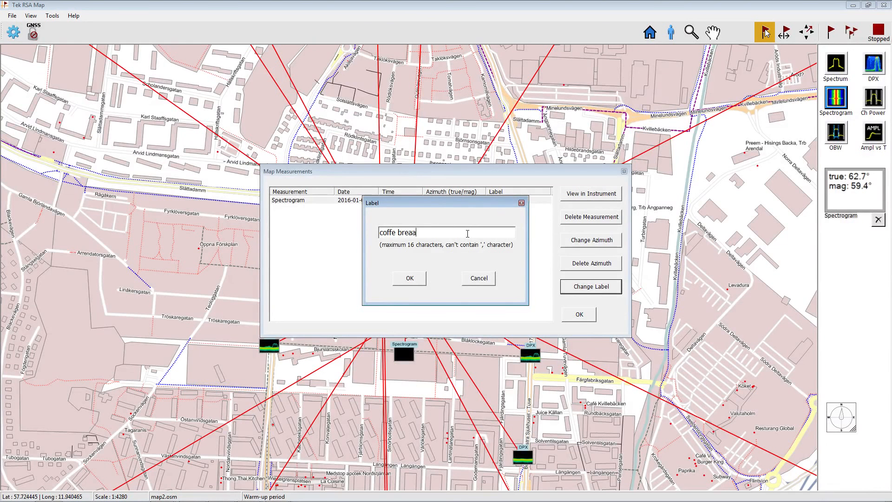
key(BackSpace)
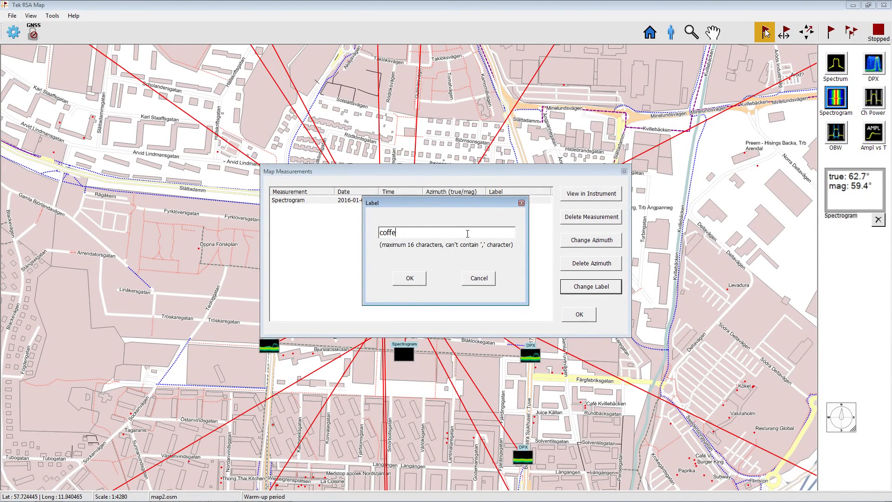
click(409, 277)
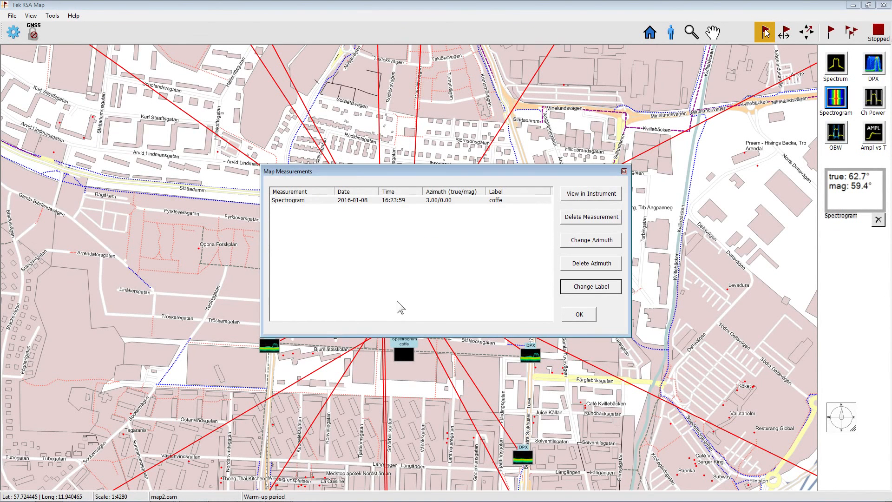
- Close the Map Measurements list to reveal the crossing azimuth lines and the 'coffe' marker
click(578, 314)
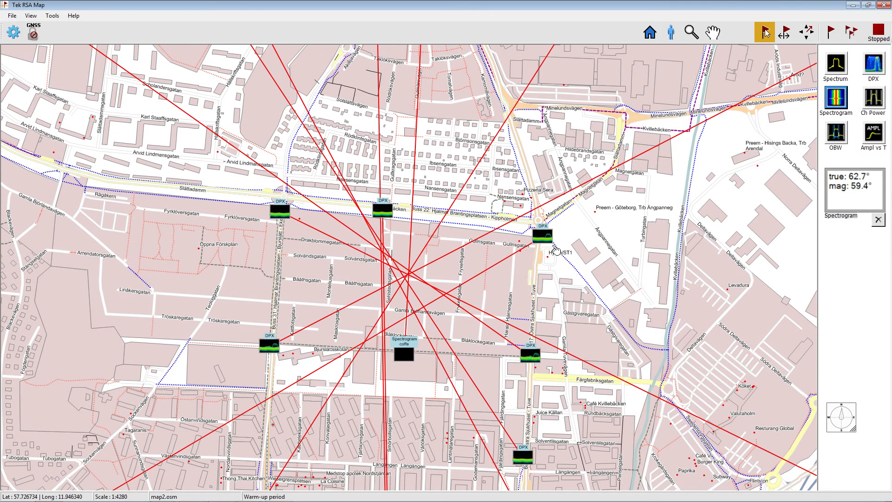
mouse_move(554, 250)
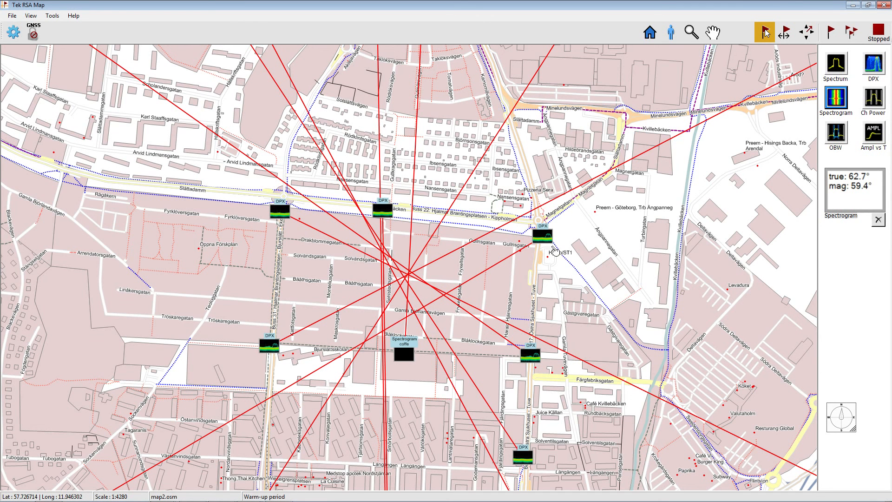